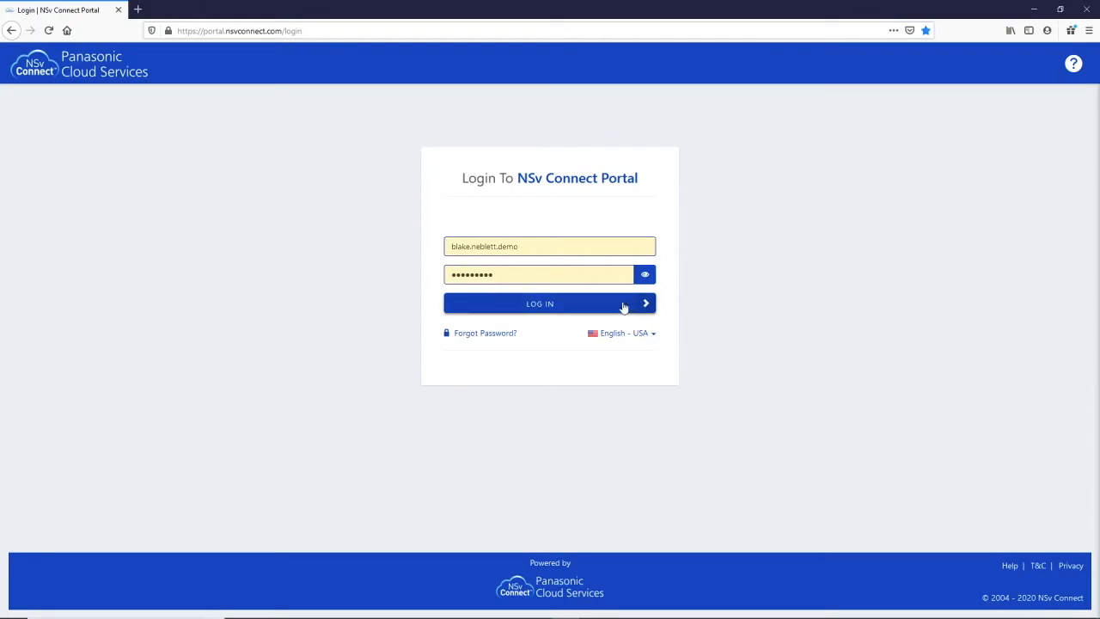
# Step: Log in and scroll the dashboard down to Recent Calls and Recent Voicemails, then back up
pyautogui.click(540, 304)
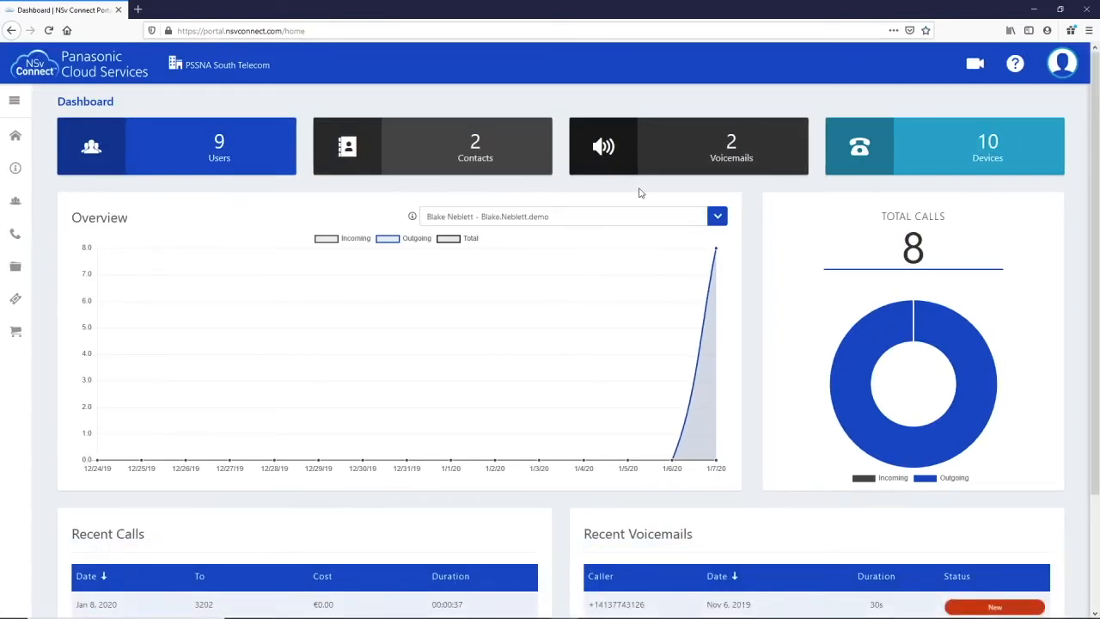
pyautogui.moveTo(744, 198)
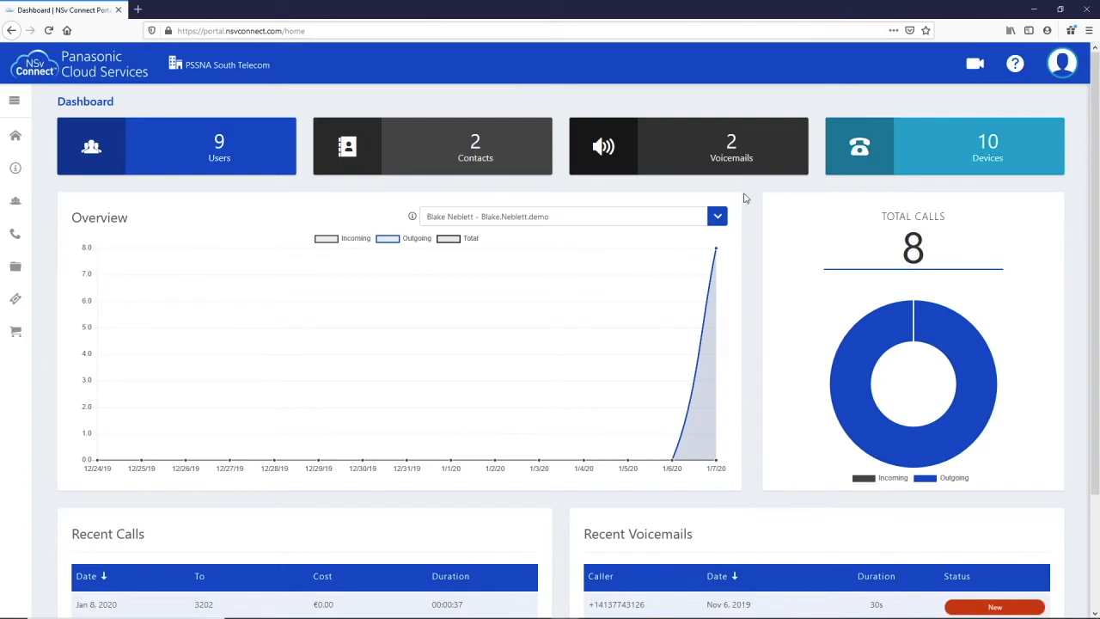
pyautogui.scroll(-3)
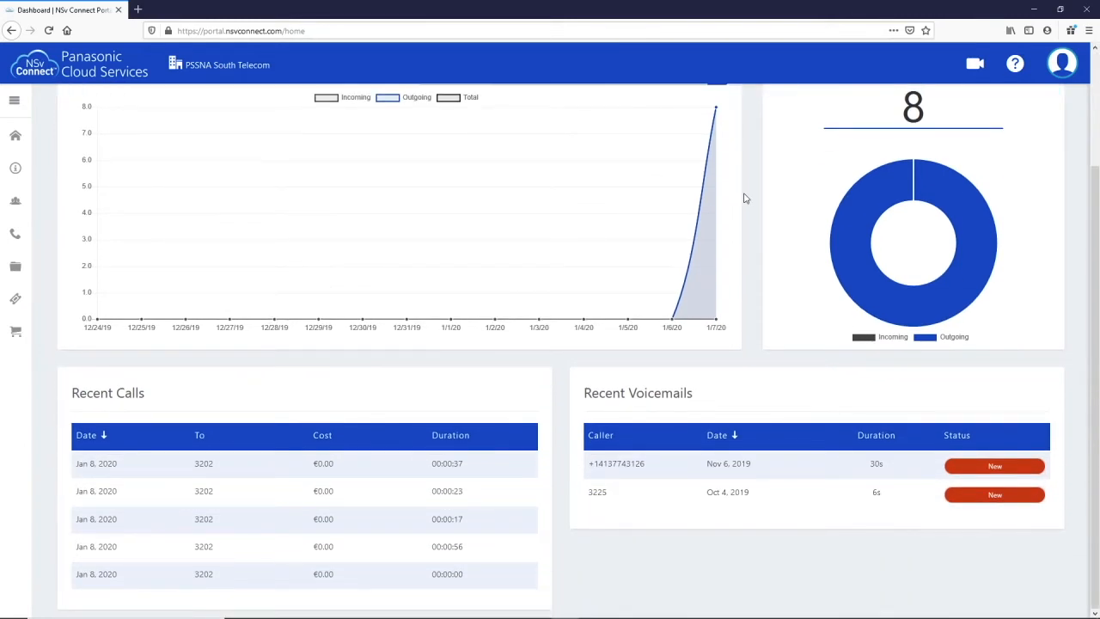
pyautogui.scroll(3)
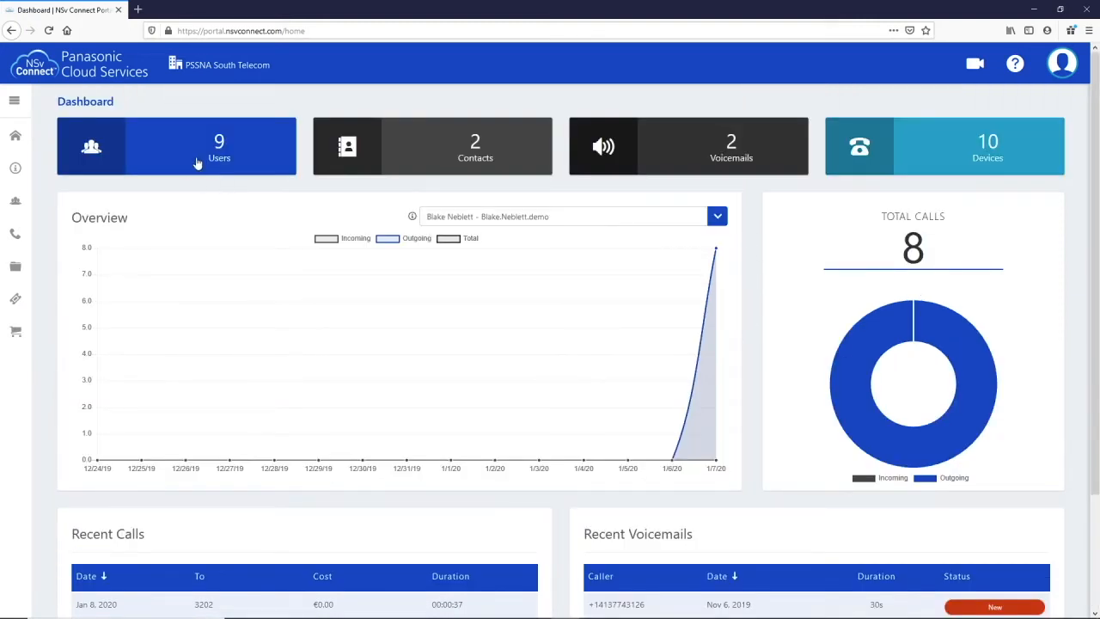
pyautogui.click(177, 146)
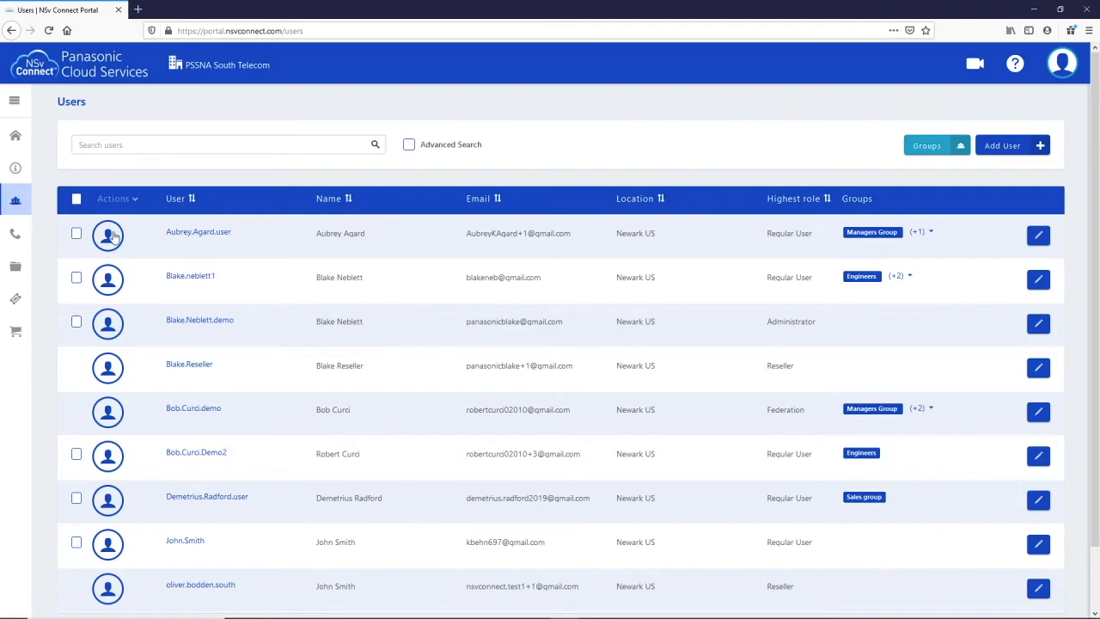
pyautogui.moveTo(410, 243)
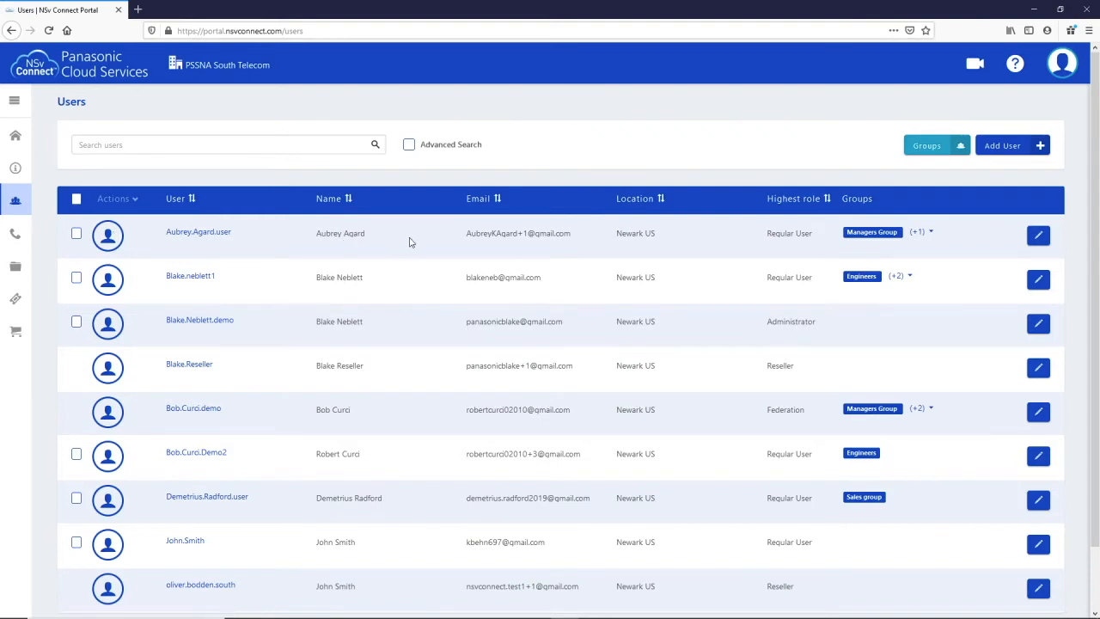
pyautogui.moveTo(636, 234)
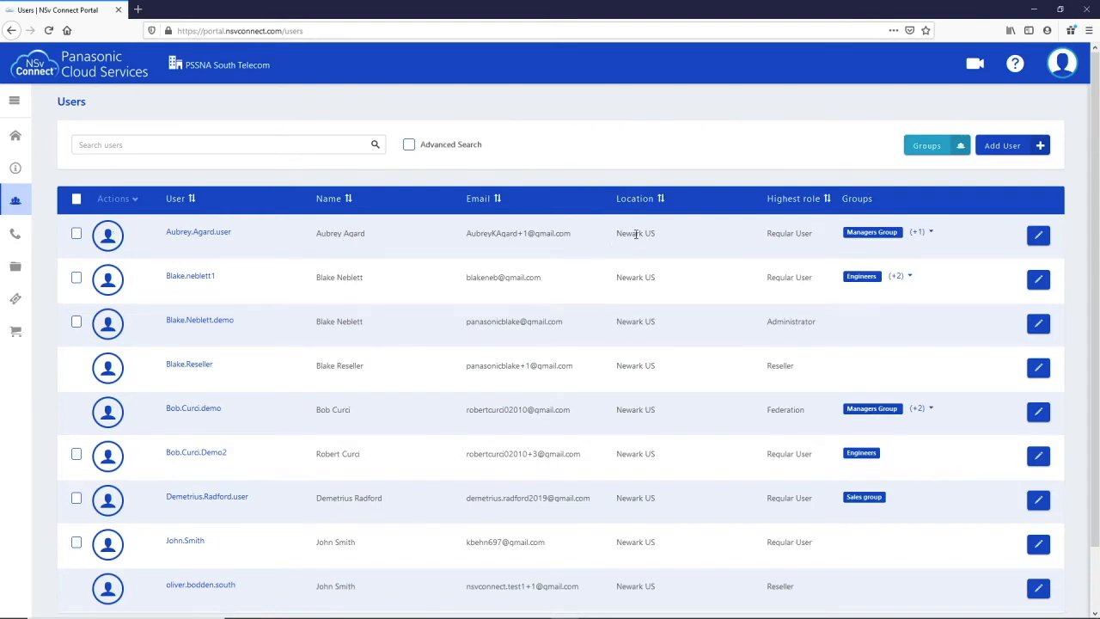
pyautogui.moveTo(872, 232)
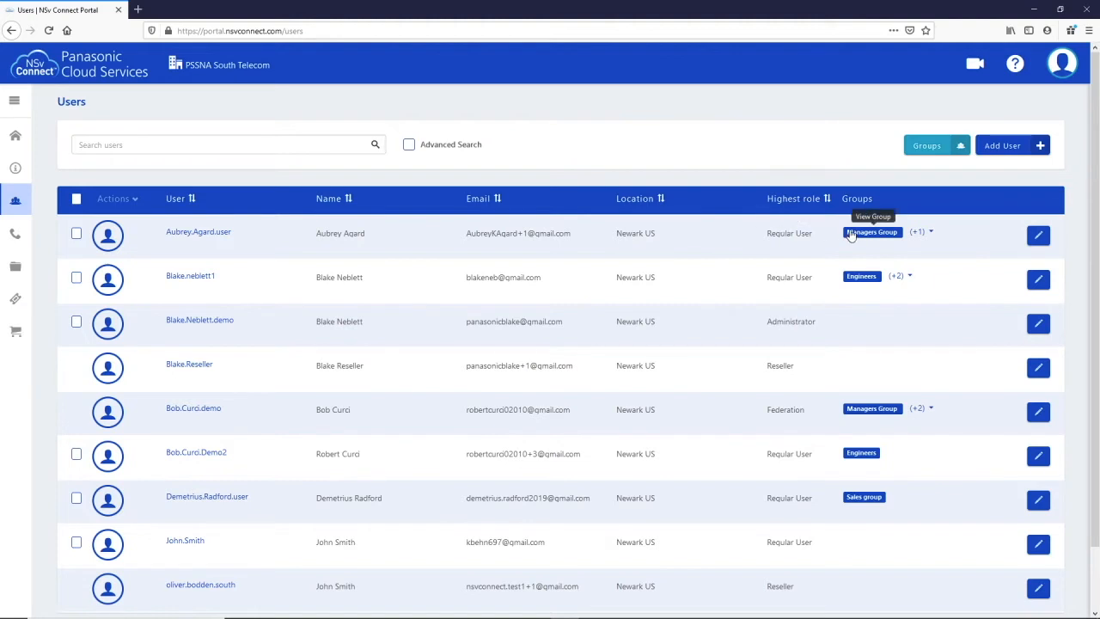
pyautogui.moveTo(877, 238)
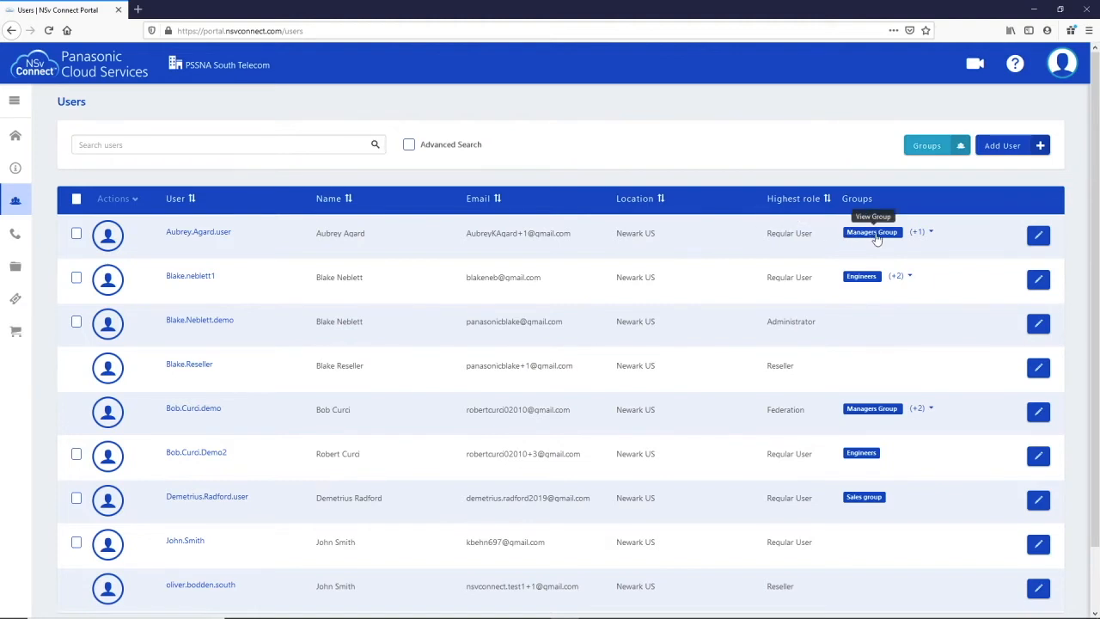
pyautogui.click(14, 135)
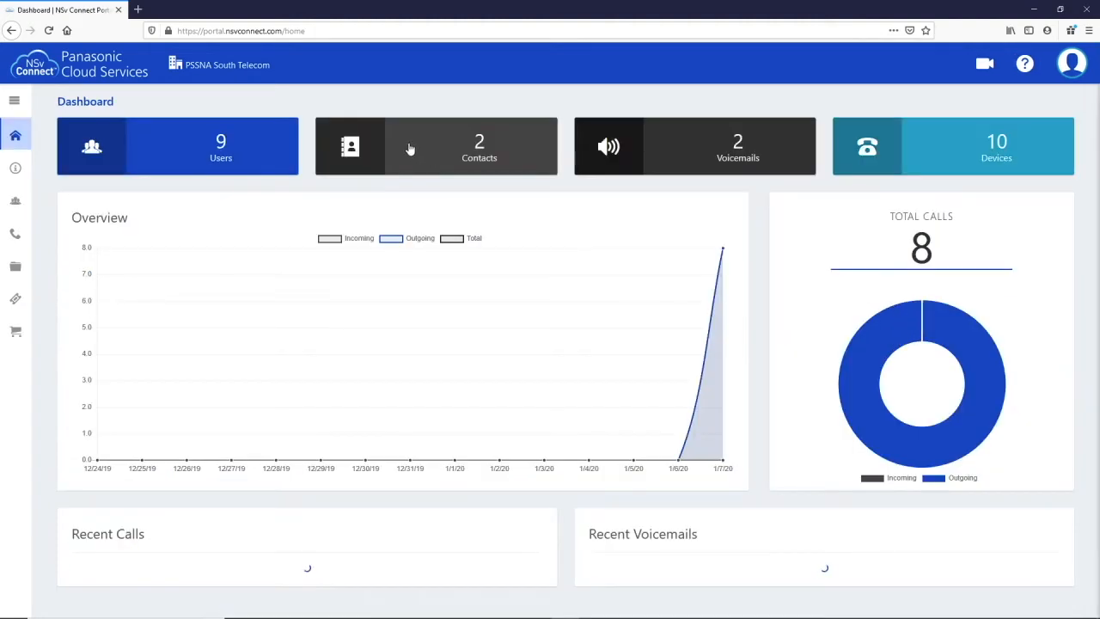
# Step: Open Contacts, check the Select user dropdown, and toggle the Non-favorites and Colleagues filters
pyautogui.click(435, 146)
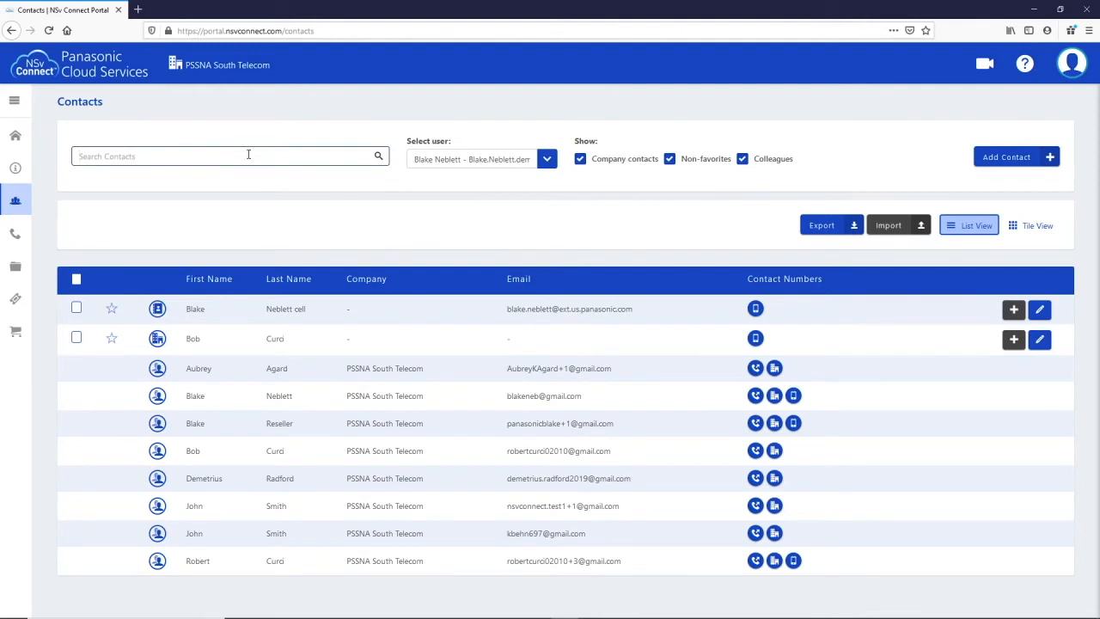
pyautogui.click(546, 158)
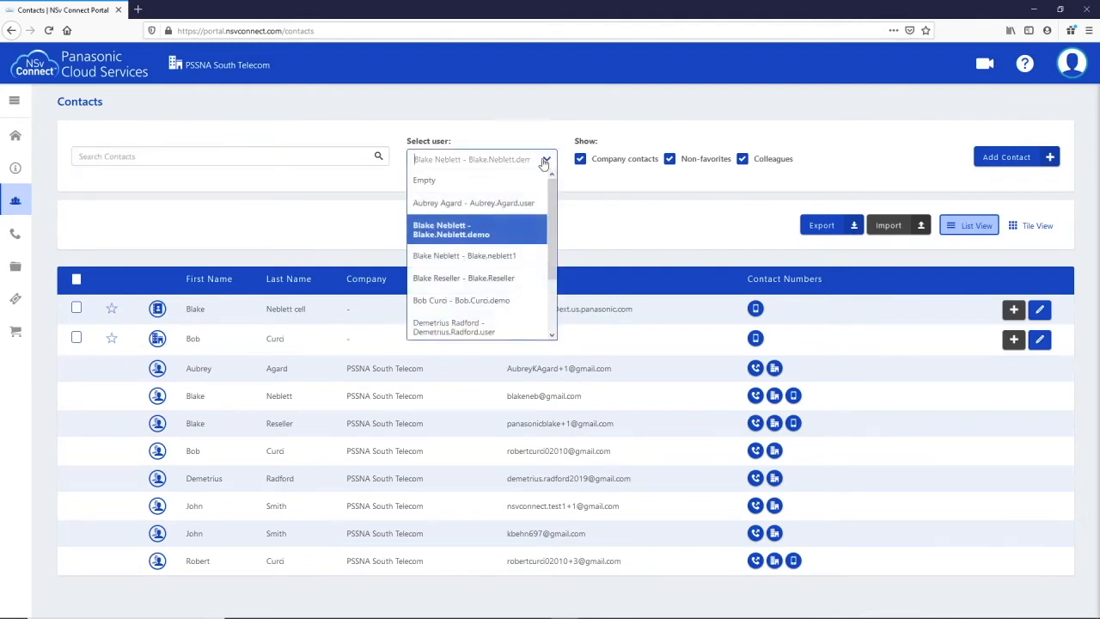
pyautogui.moveTo(477, 203)
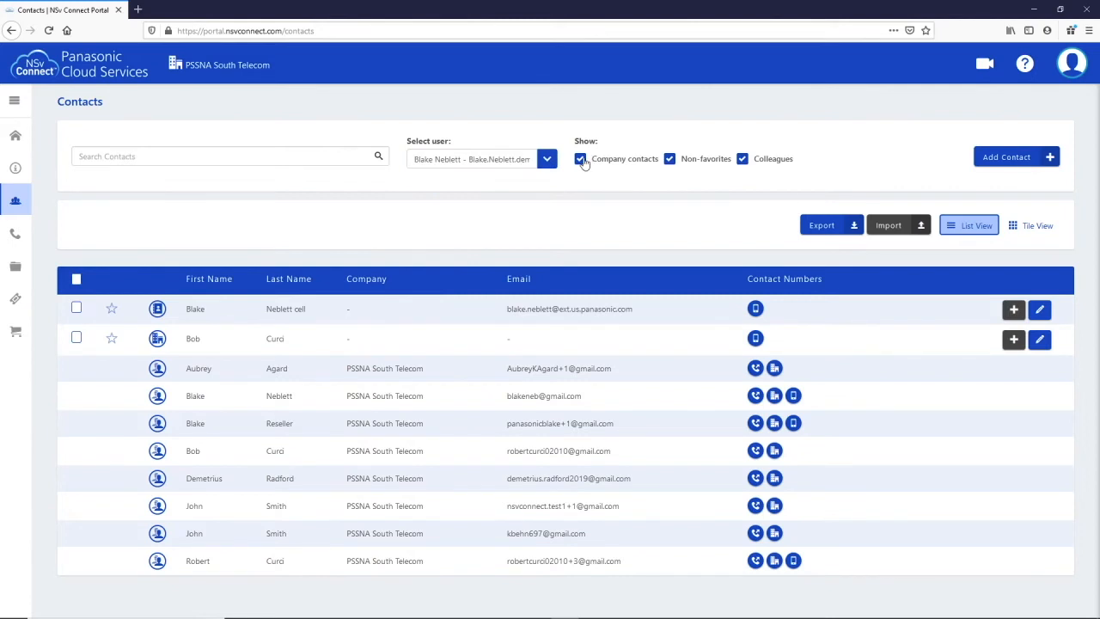
pyautogui.moveTo(635, 165)
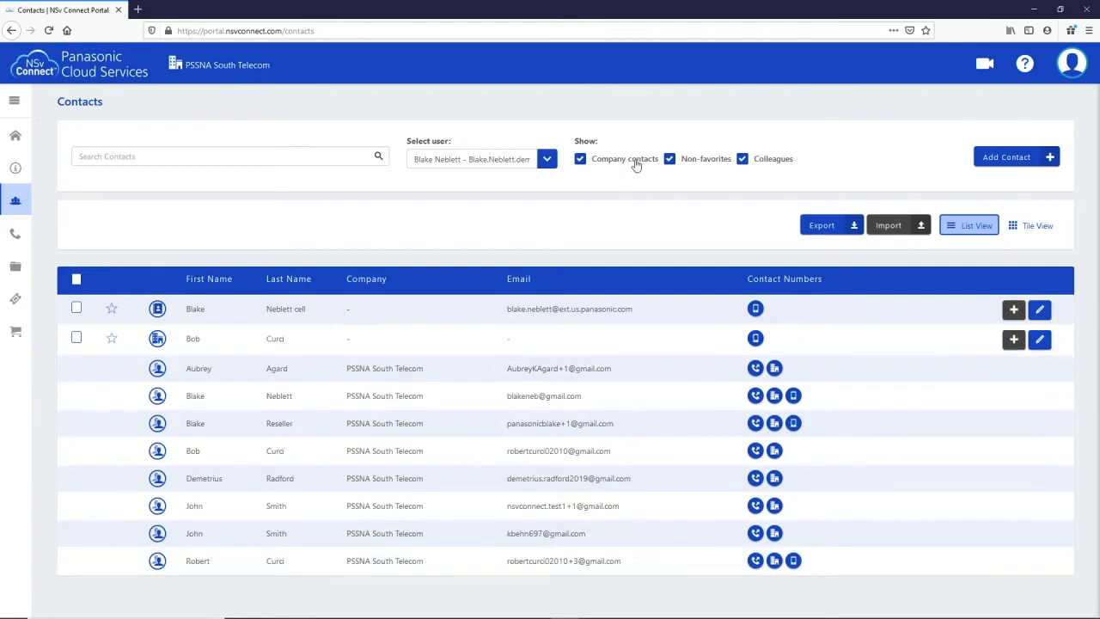
pyautogui.click(670, 158)
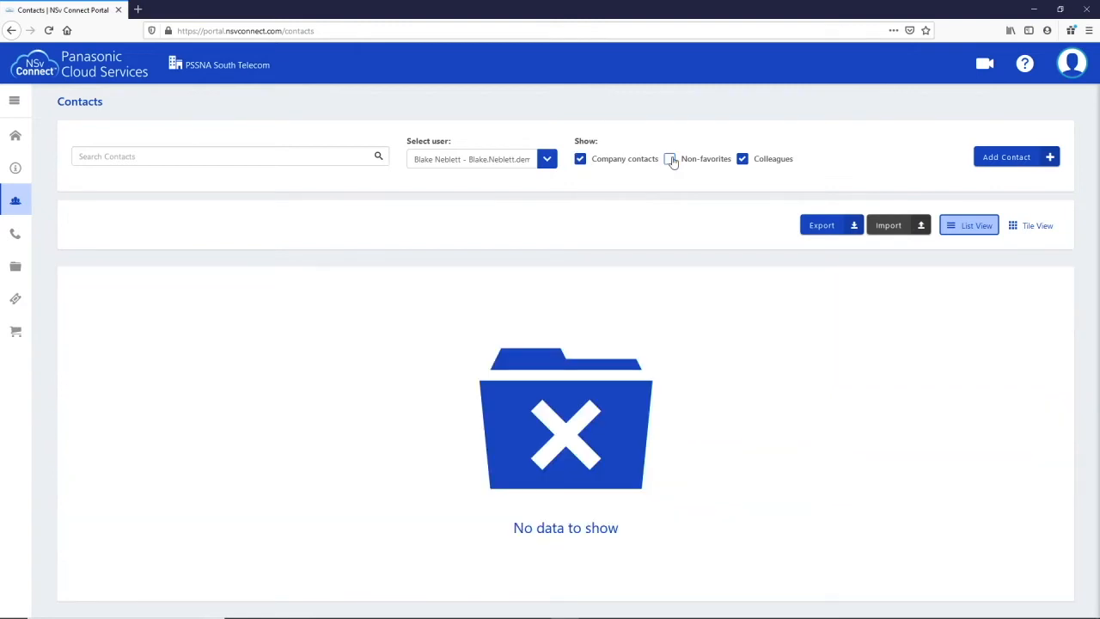
pyautogui.click(669, 158)
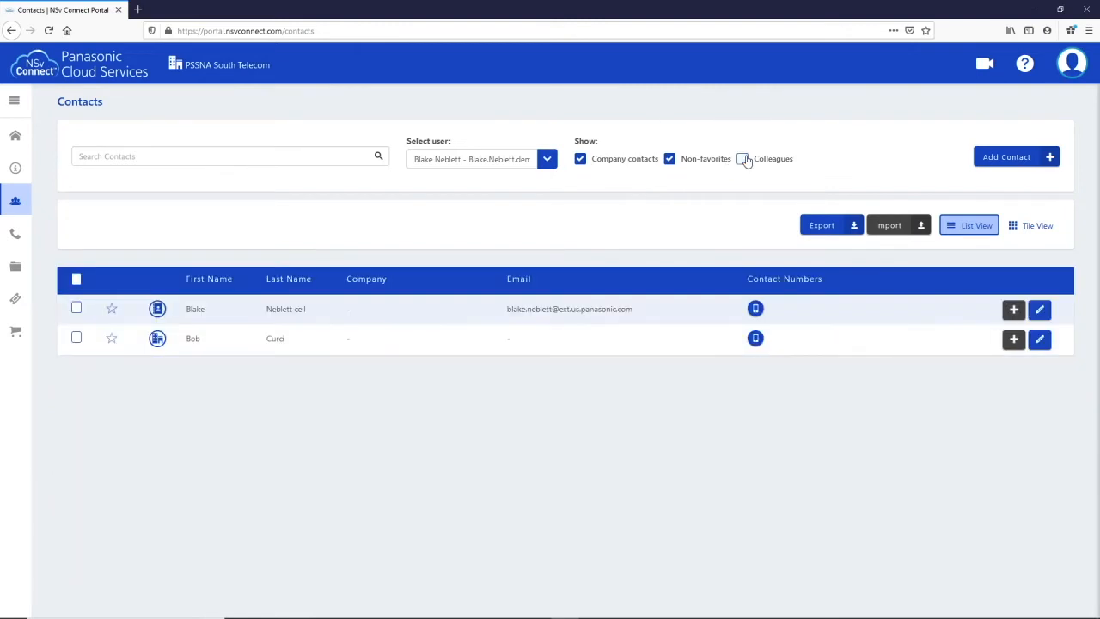
pyautogui.click(742, 158)
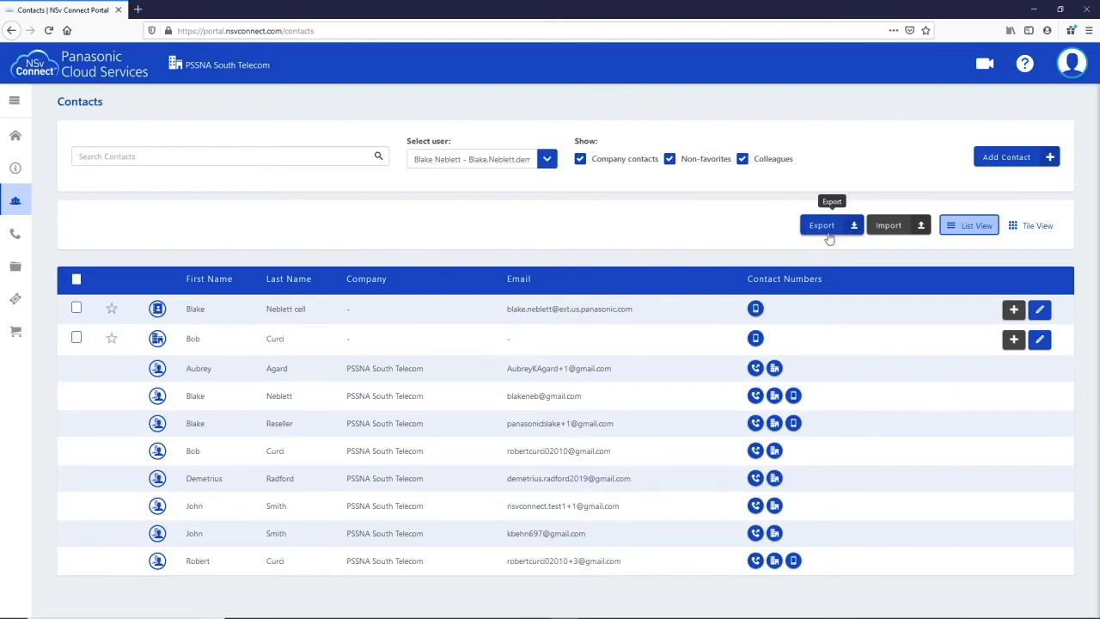
pyautogui.moveTo(939, 230)
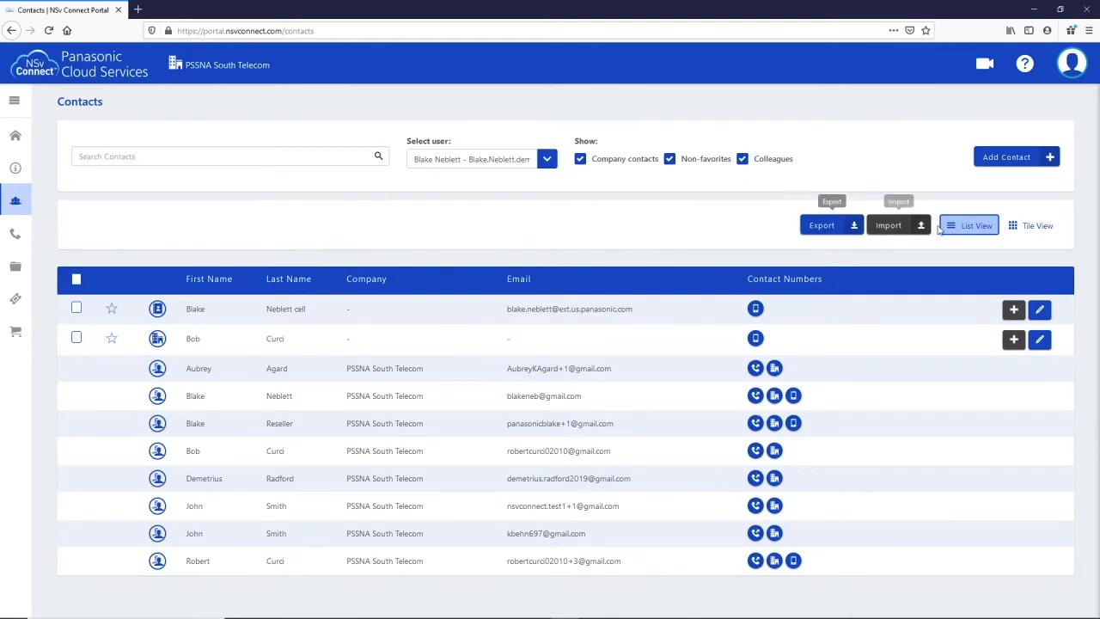
pyautogui.moveTo(1021, 233)
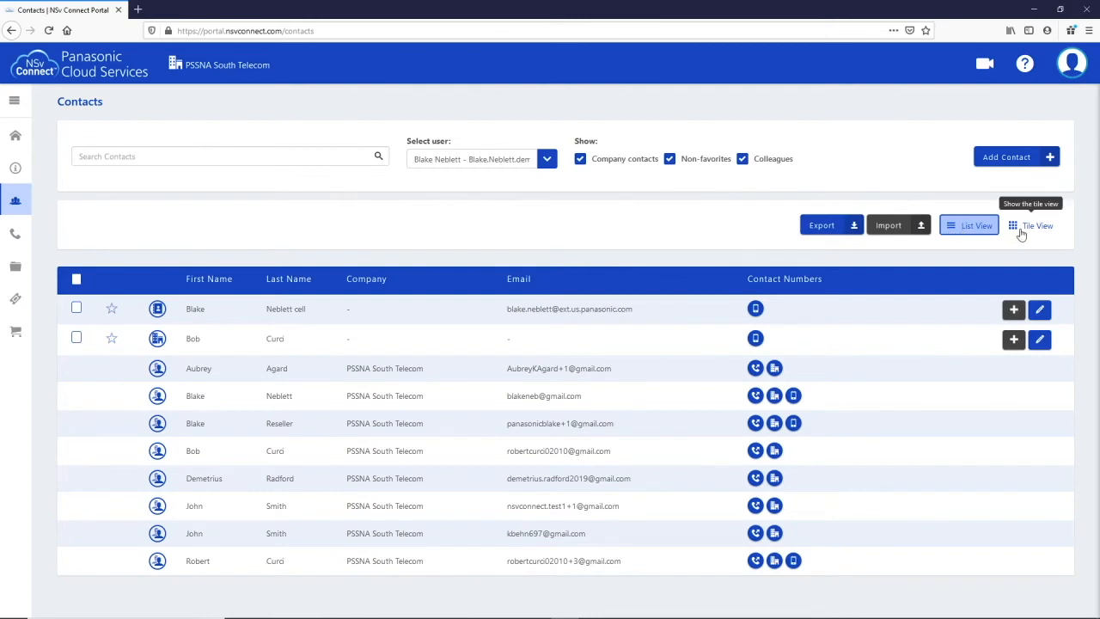
# Step: Switch the contacts to tile view, then open the Voicemails page with two new messages
pyautogui.click(1037, 225)
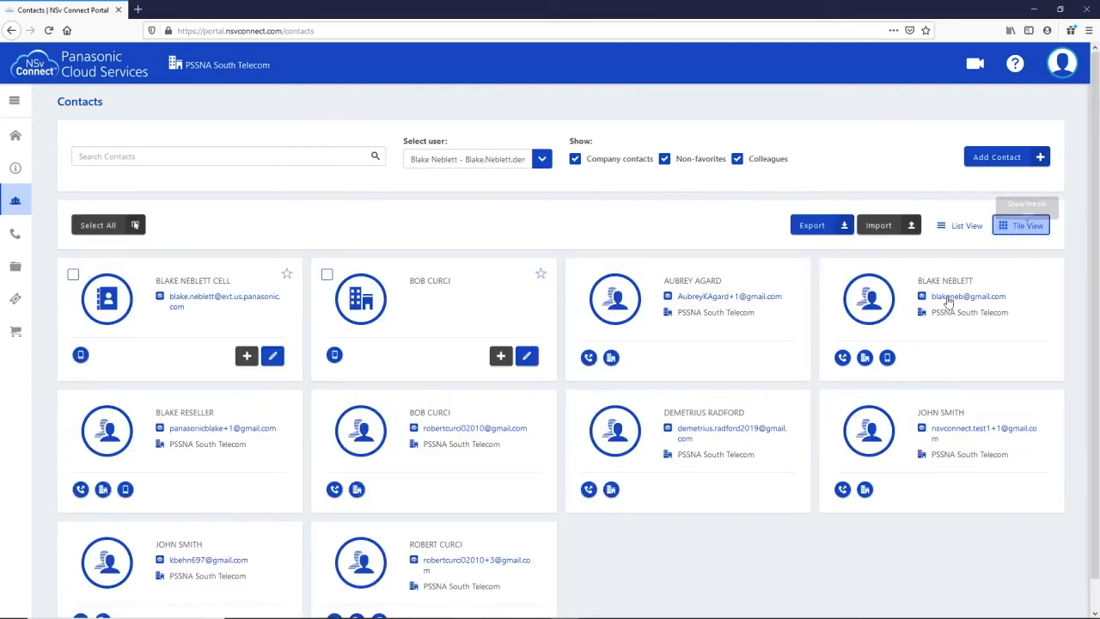
pyautogui.moveTo(458, 396)
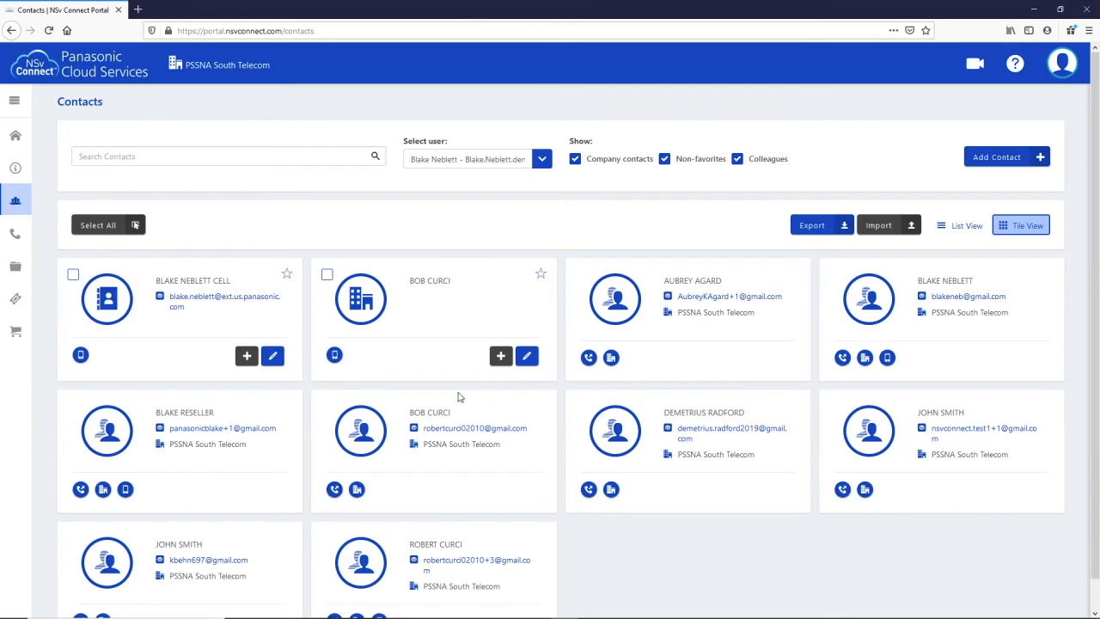
pyautogui.scroll(3)
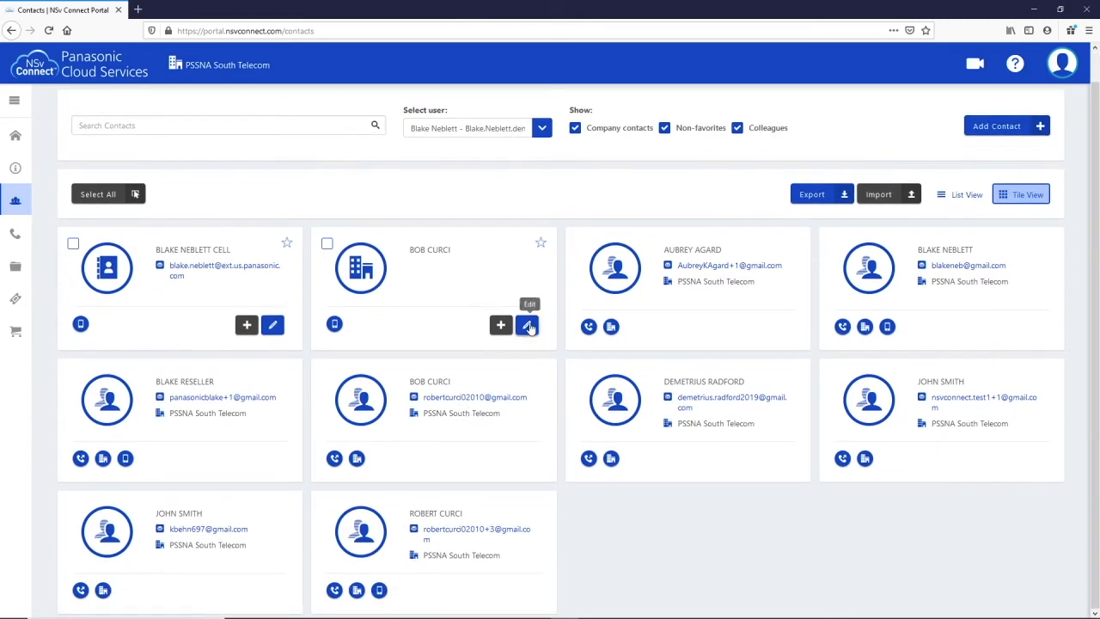
pyautogui.moveTo(247, 325)
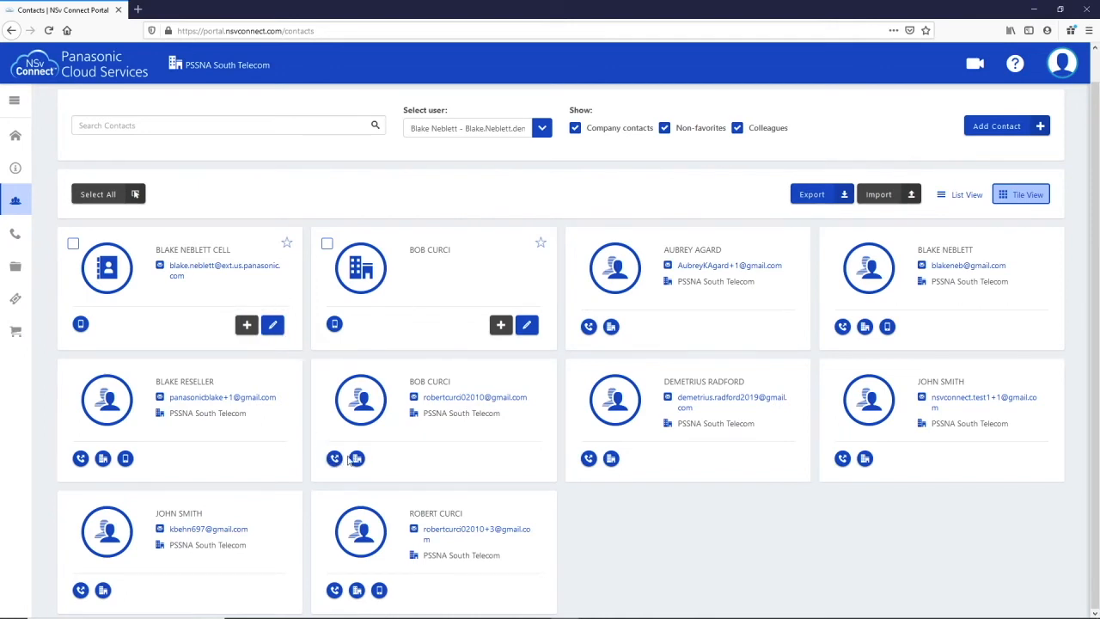
pyautogui.moveTo(356, 458)
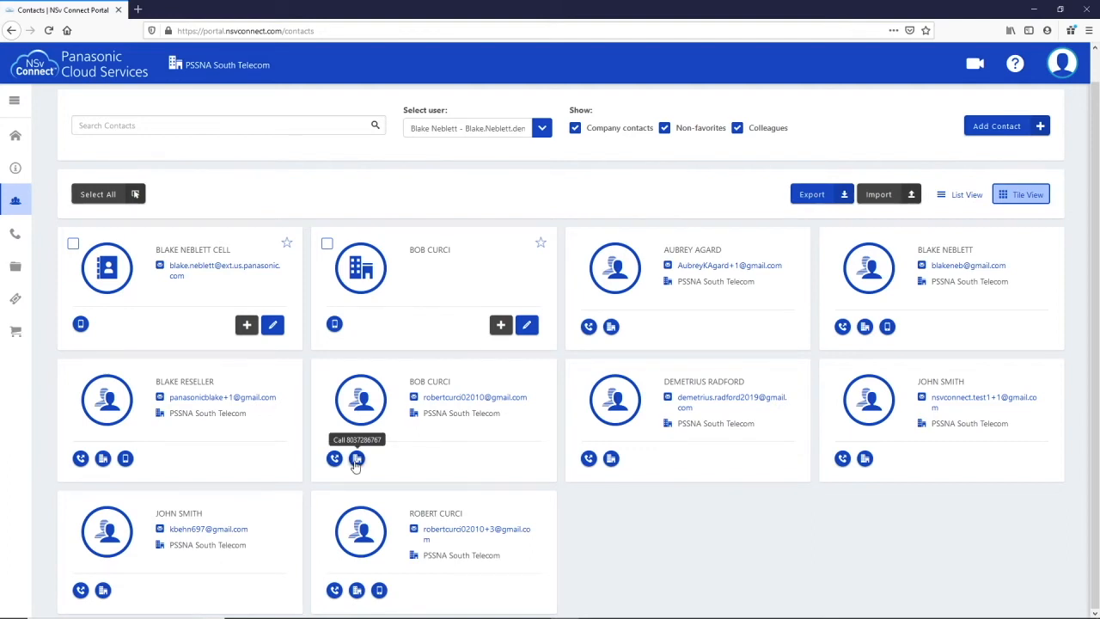
pyautogui.click(15, 135)
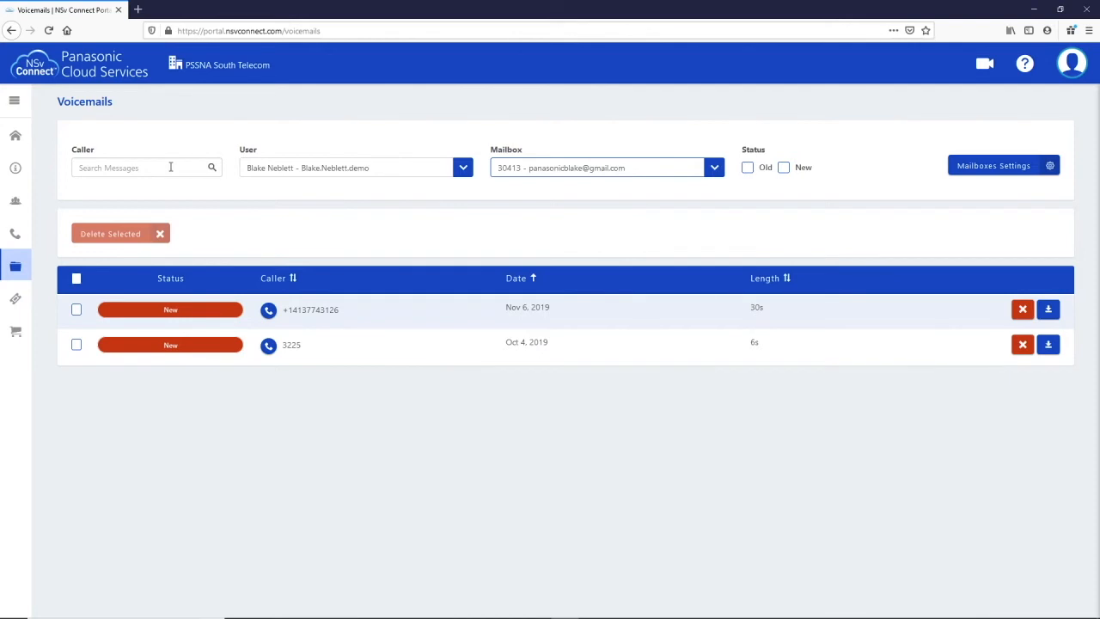
pyautogui.click(462, 167)
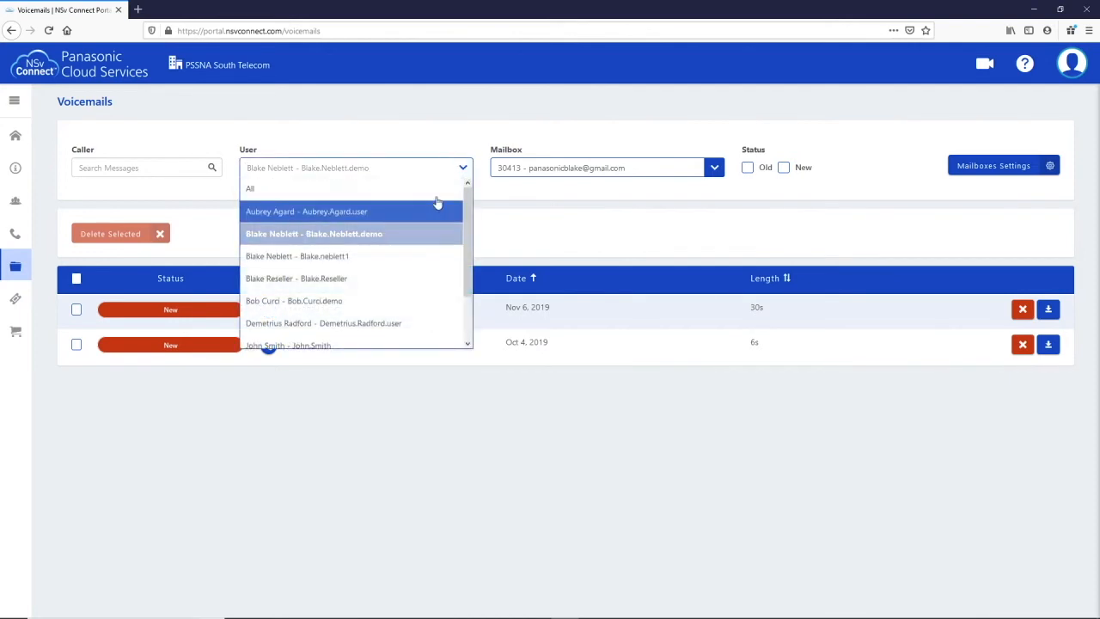
pyautogui.click(250, 188)
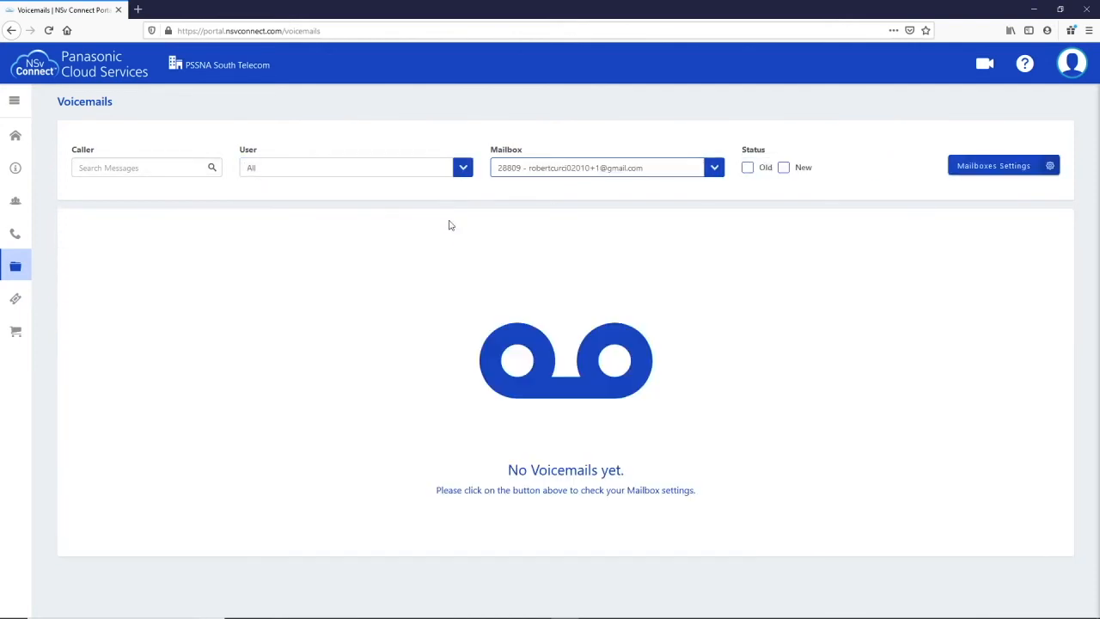
pyautogui.moveTo(456, 233)
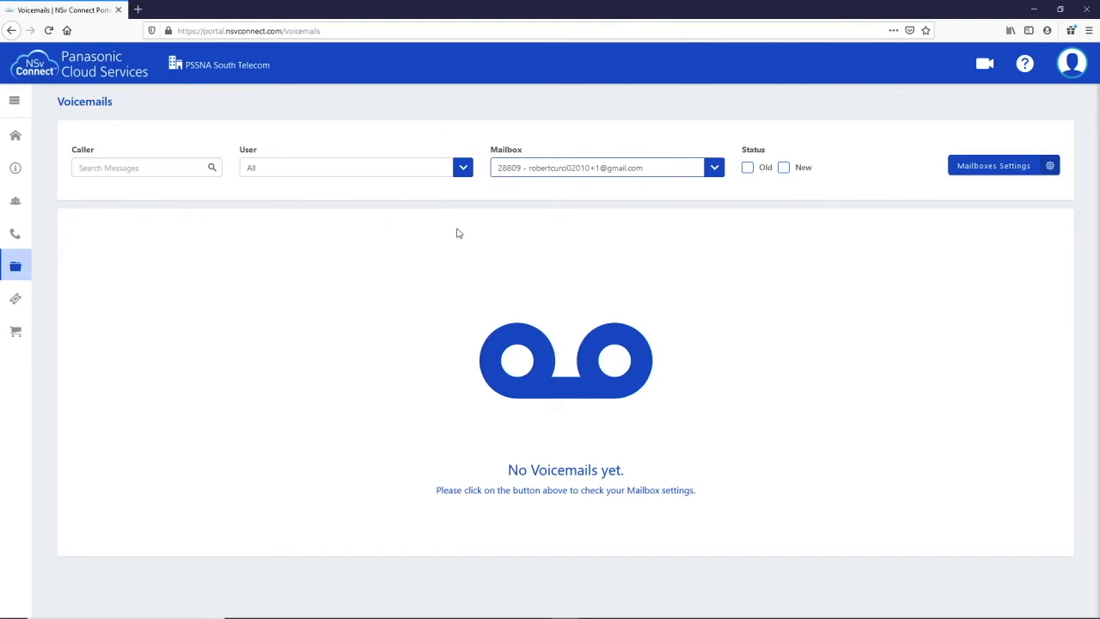
pyautogui.click(713, 167)
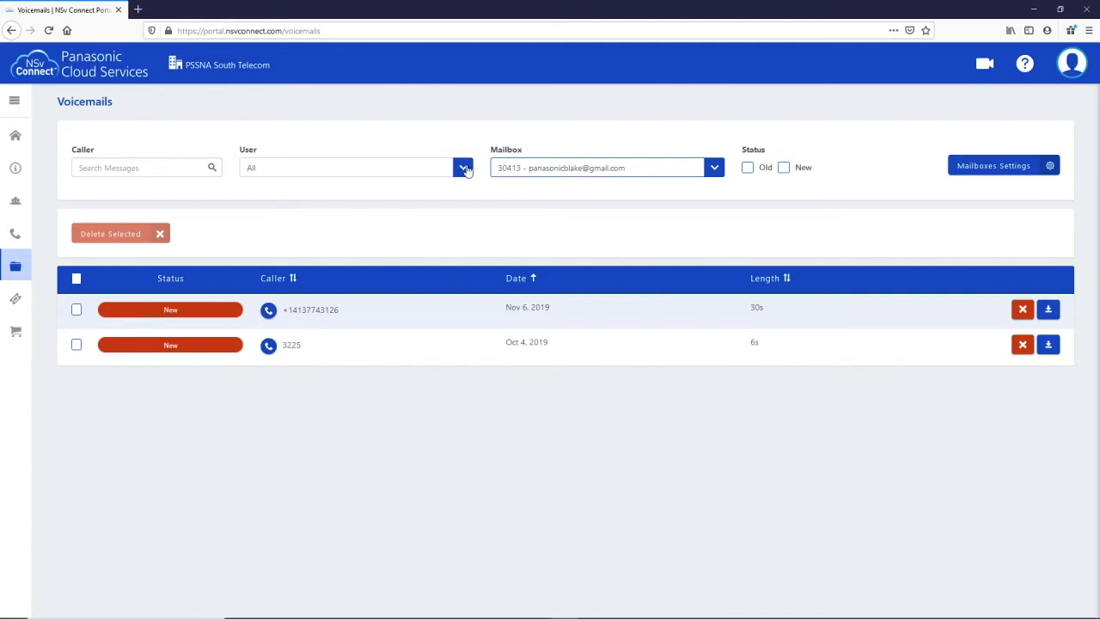
pyautogui.click(464, 168)
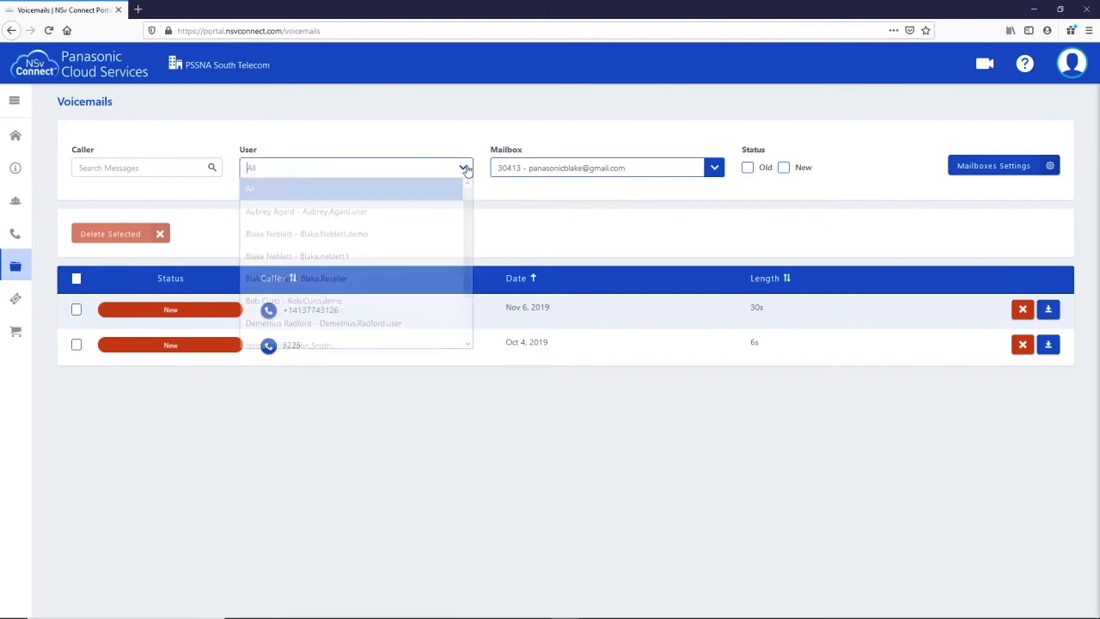
pyautogui.click(307, 233)
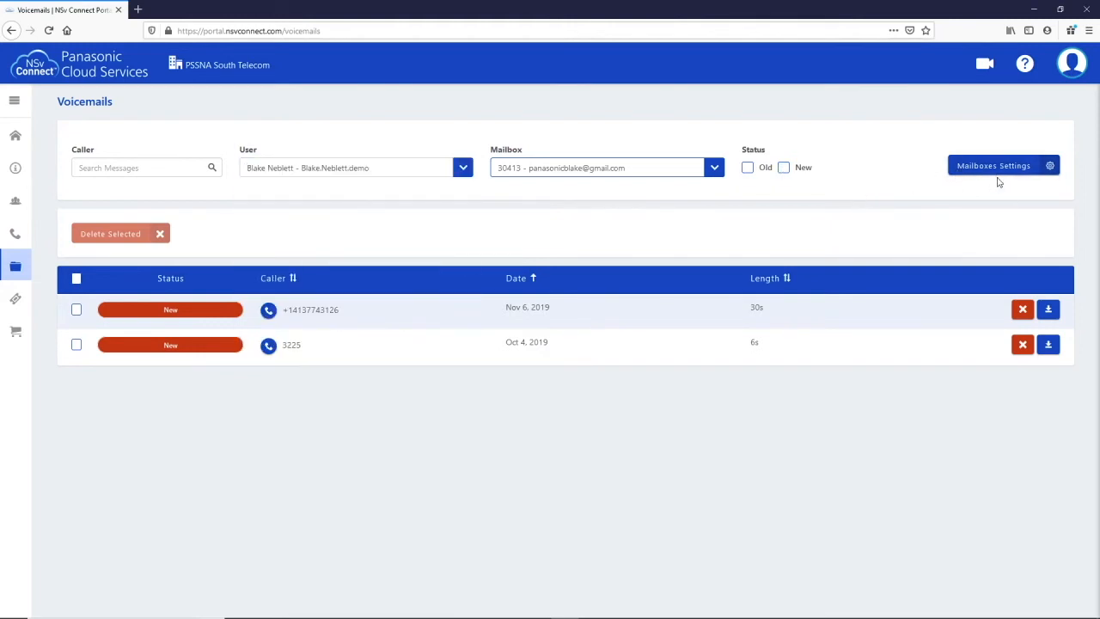
pyautogui.click(15, 135)
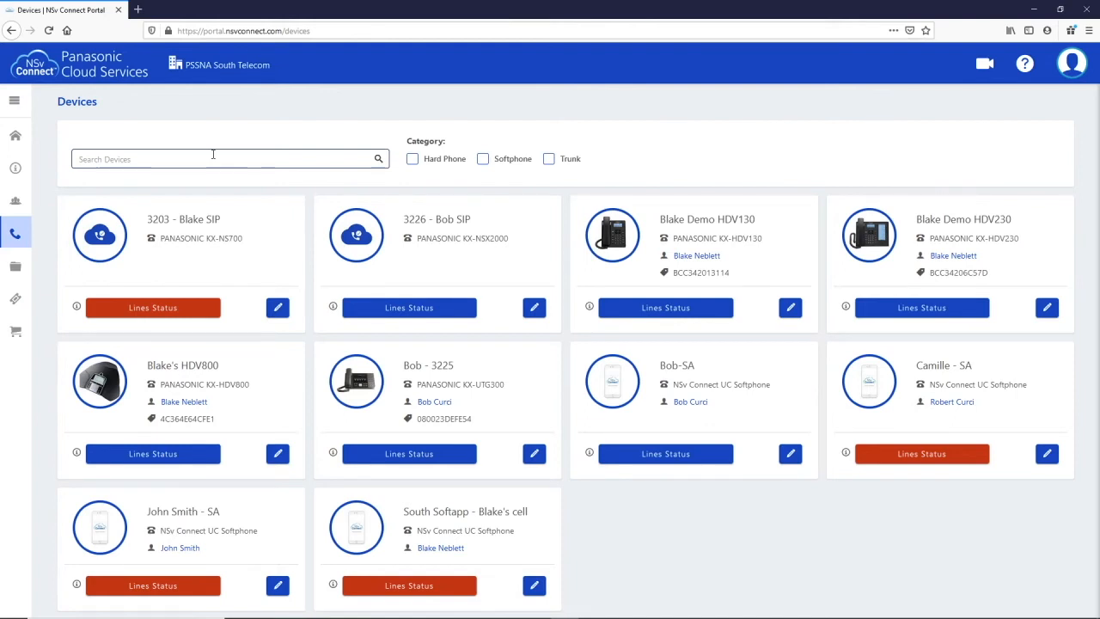
# Step: Search devices for 'blake', filter by Hard Phone, Softphone and Trunk, then return home
pyautogui.write('bl')
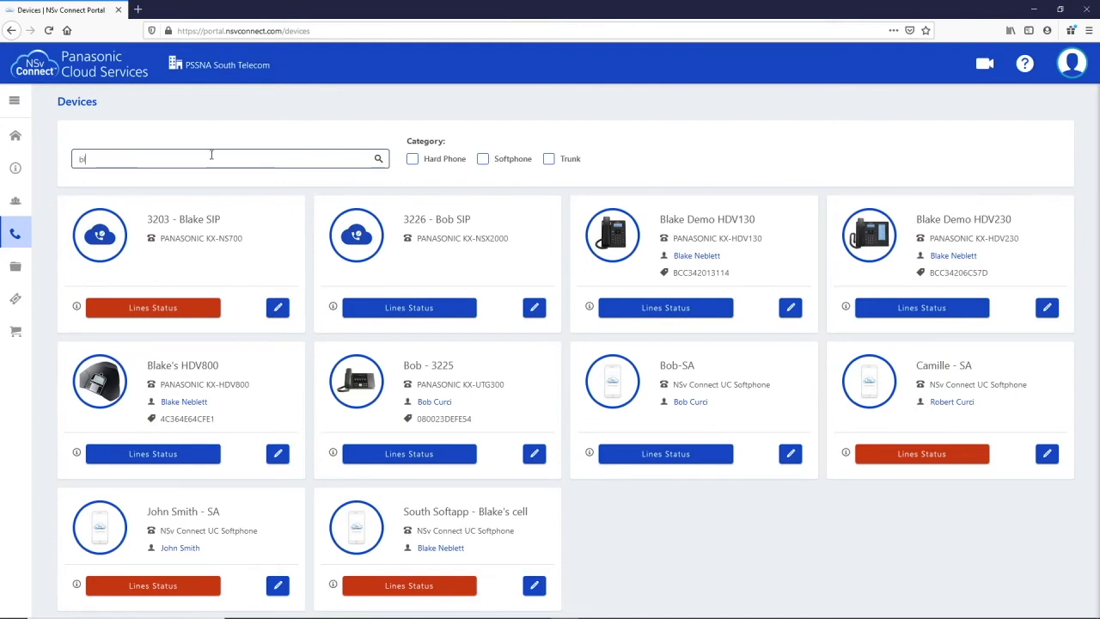
pyautogui.click(413, 158)
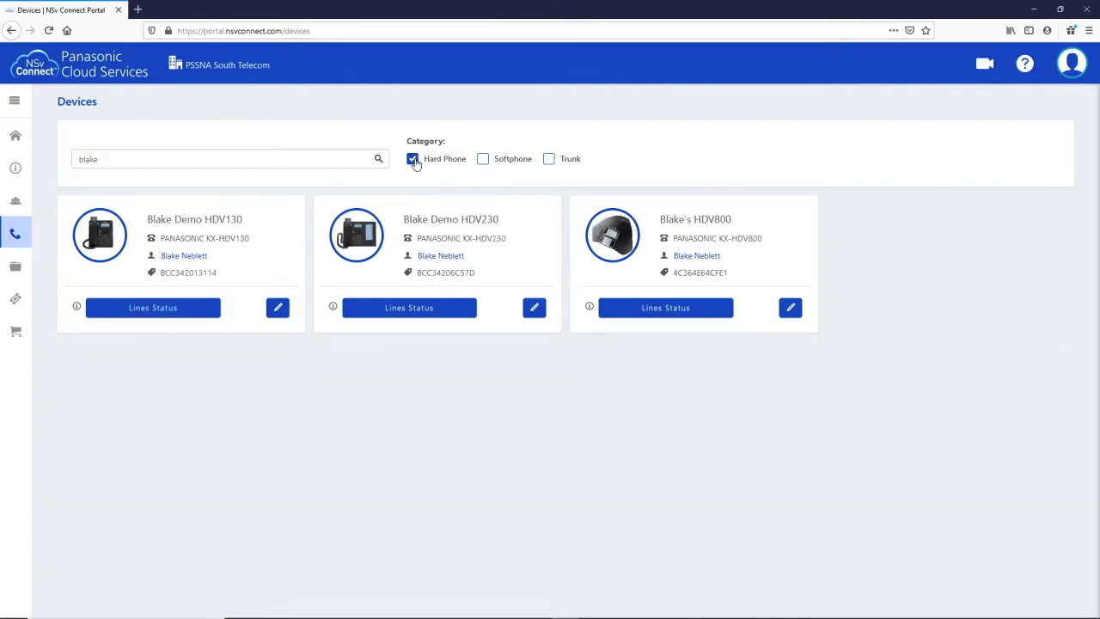
pyautogui.click(483, 158)
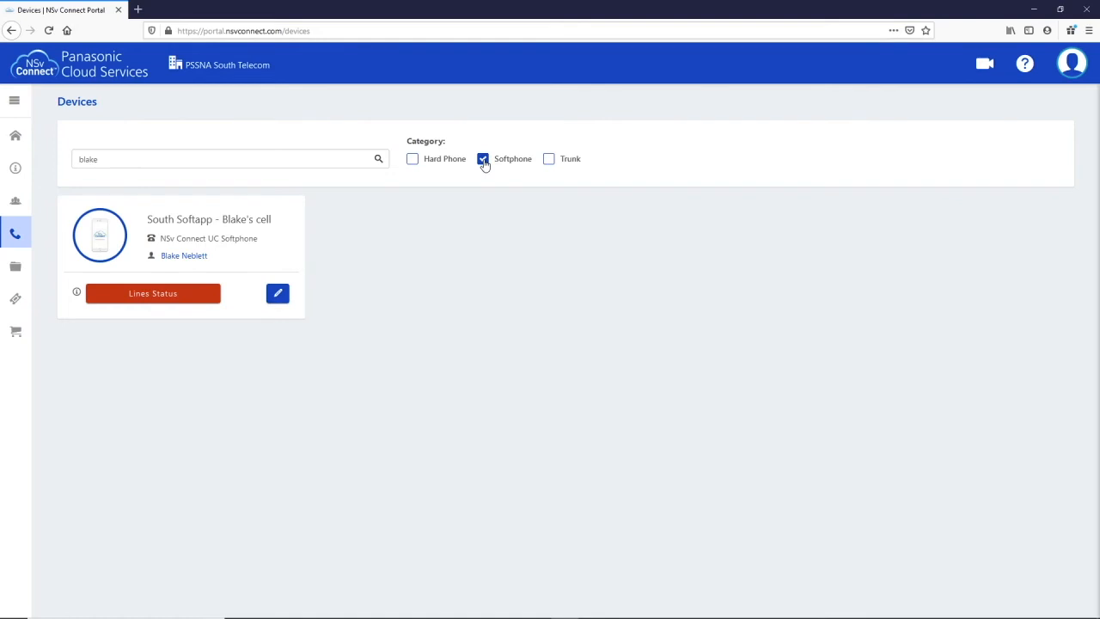
pyautogui.click(549, 158)
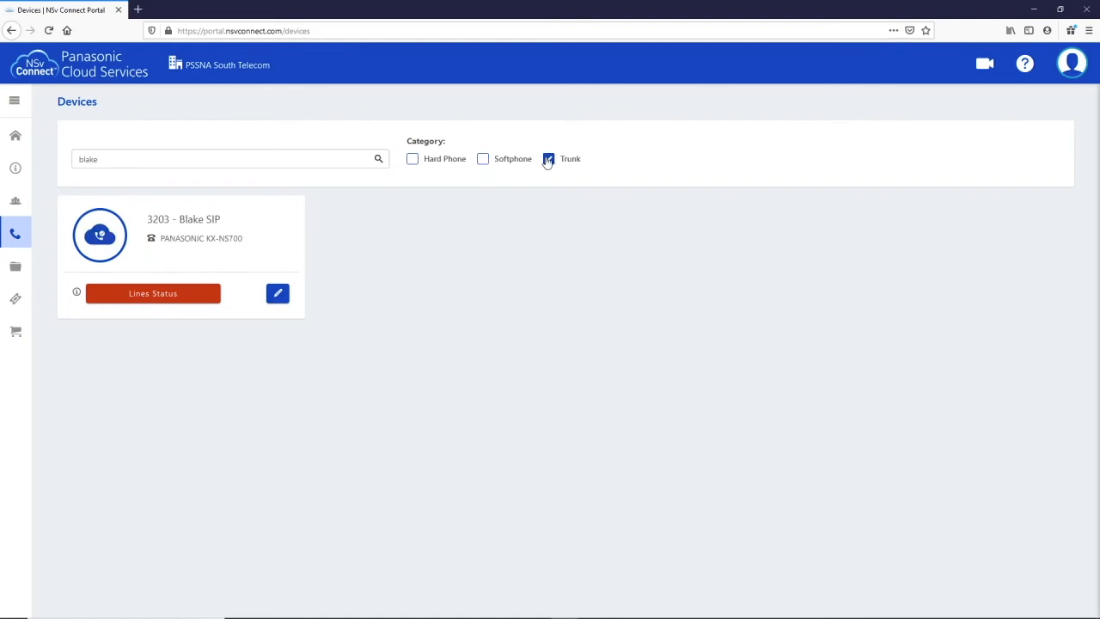
pyautogui.click(16, 135)
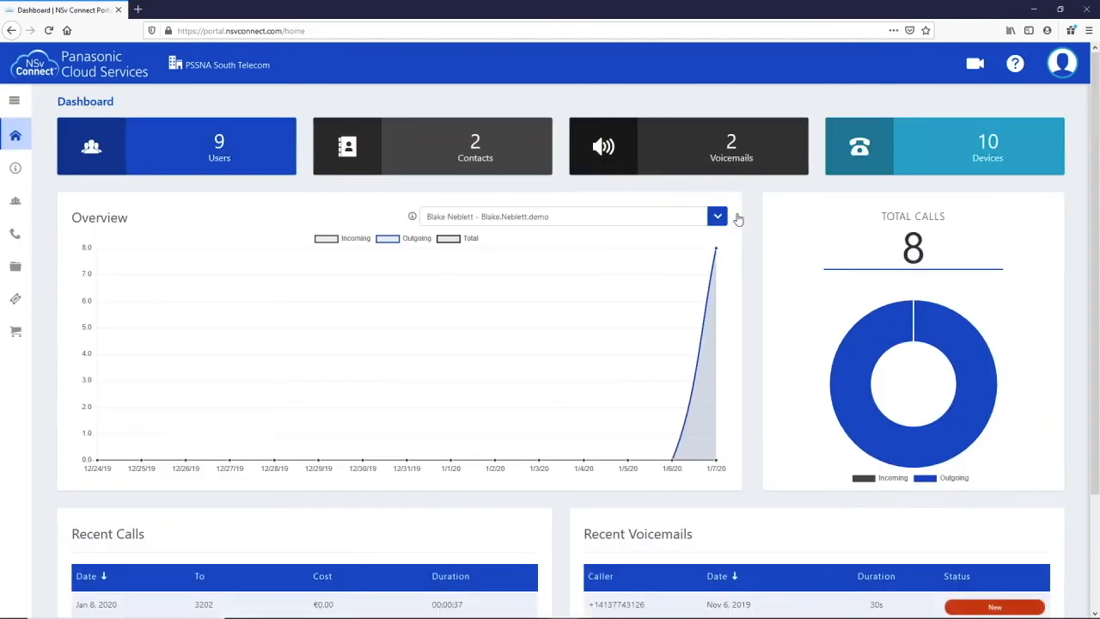
# Step: Switch the dashboard call overview to all users (25 calls), then open the Account page
pyautogui.click(717, 216)
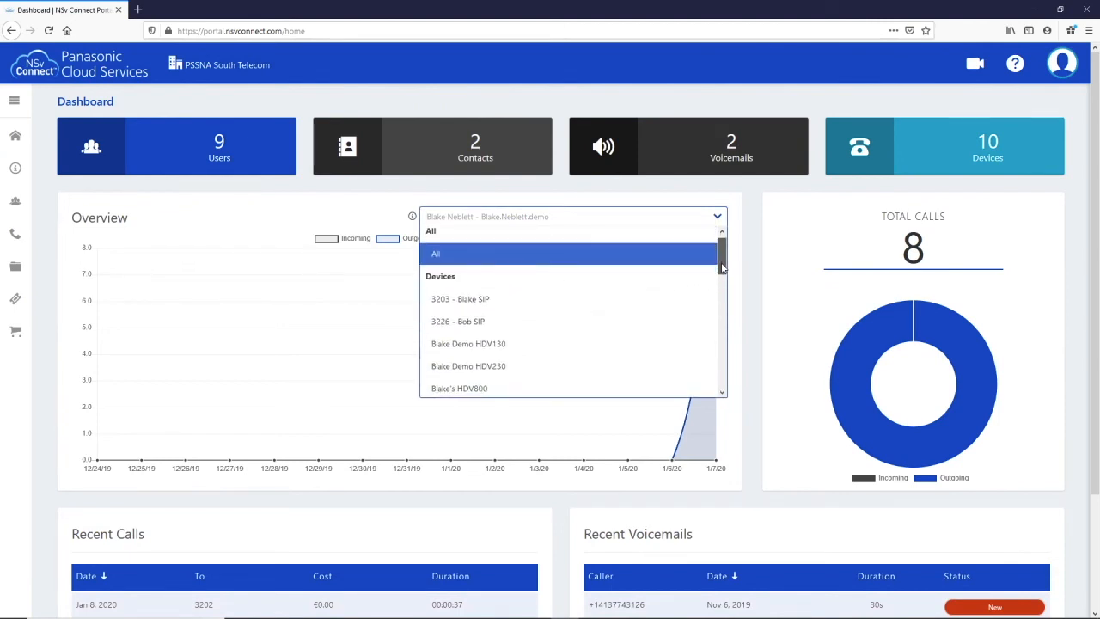
pyautogui.scroll(-3)
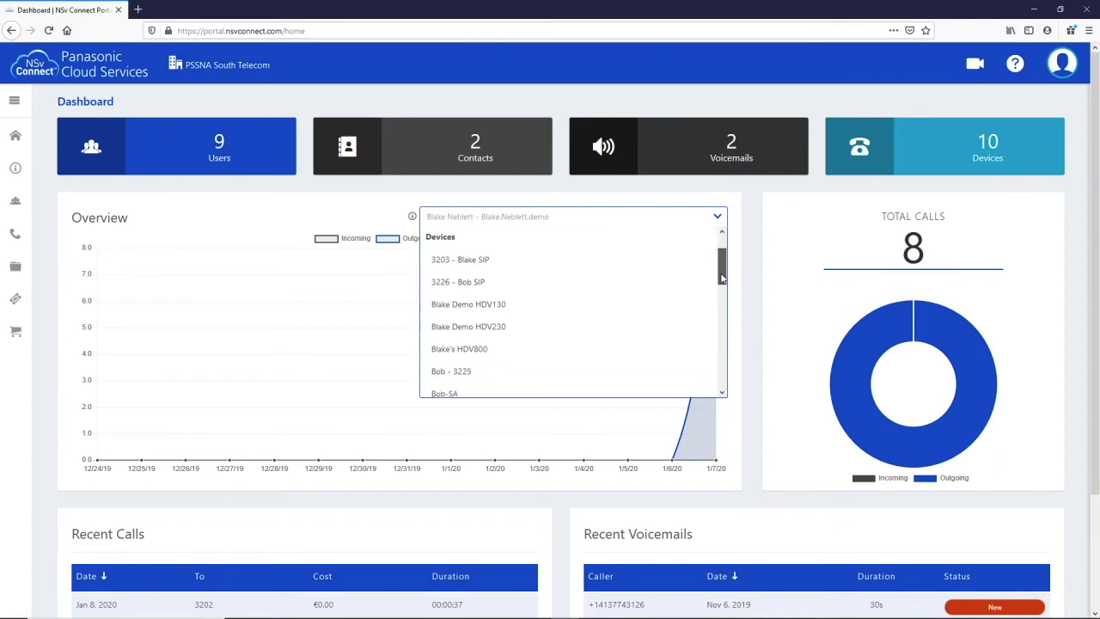
pyautogui.scroll(-3)
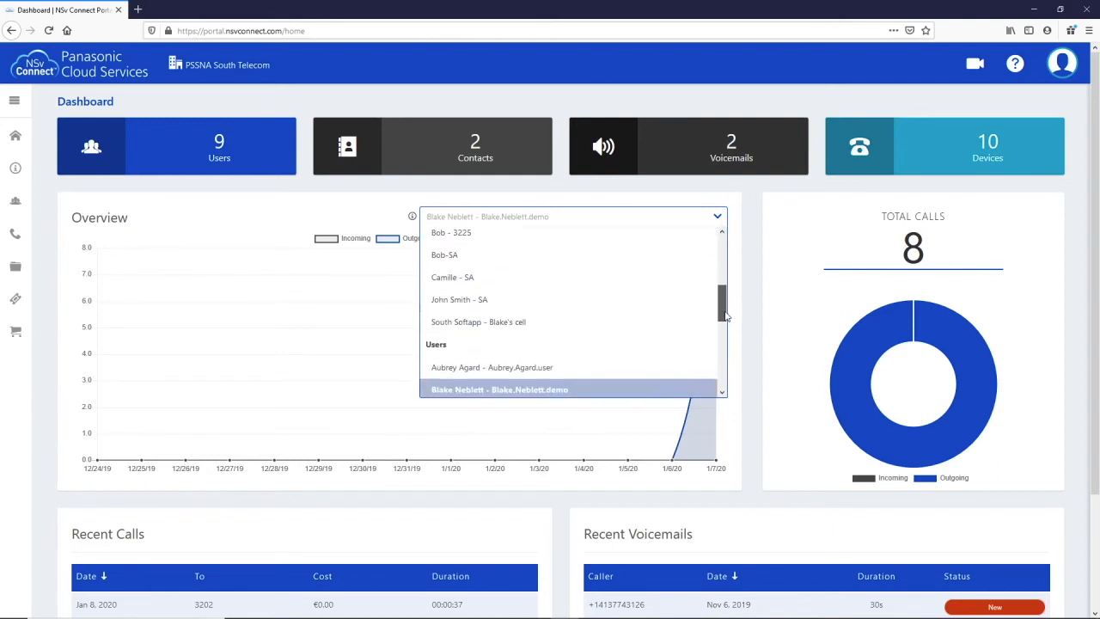
pyautogui.scroll(-3)
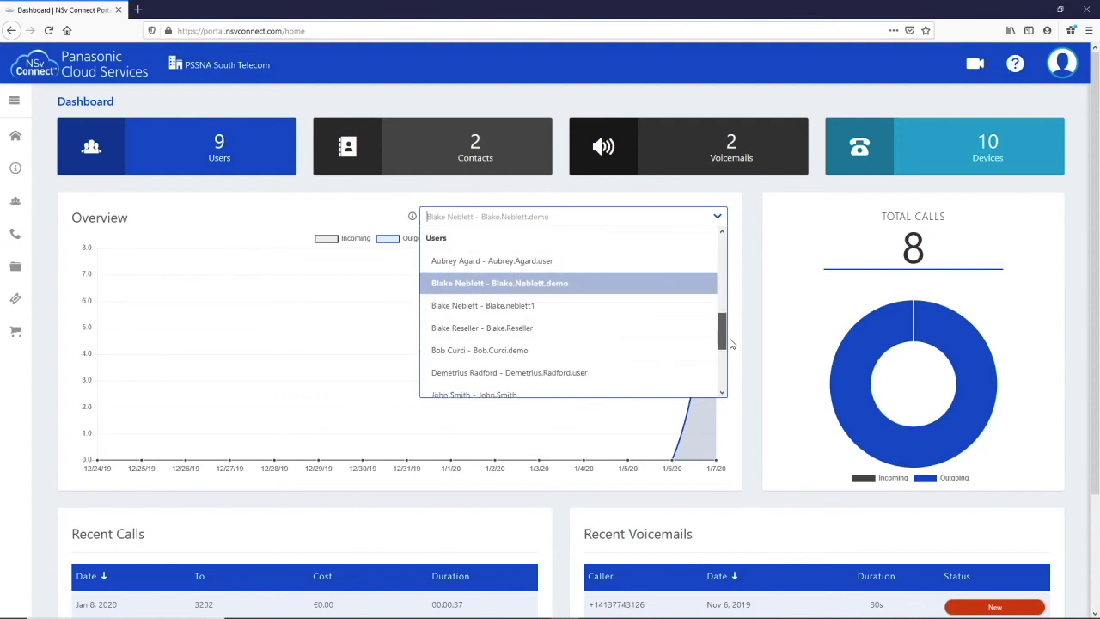
pyautogui.scroll(-3)
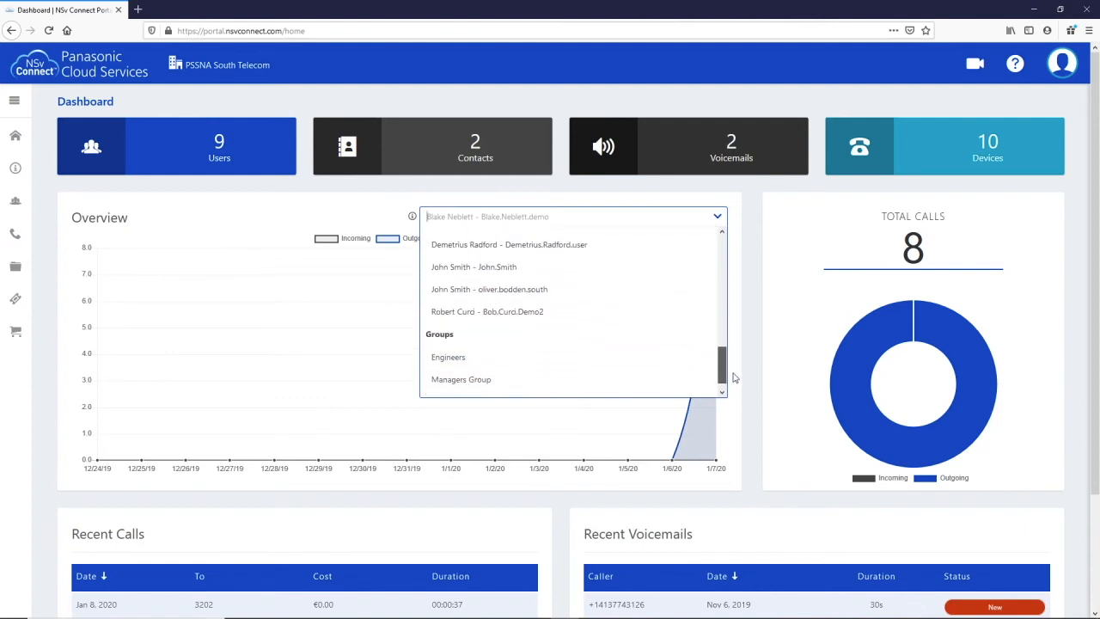
pyautogui.scroll(-3)
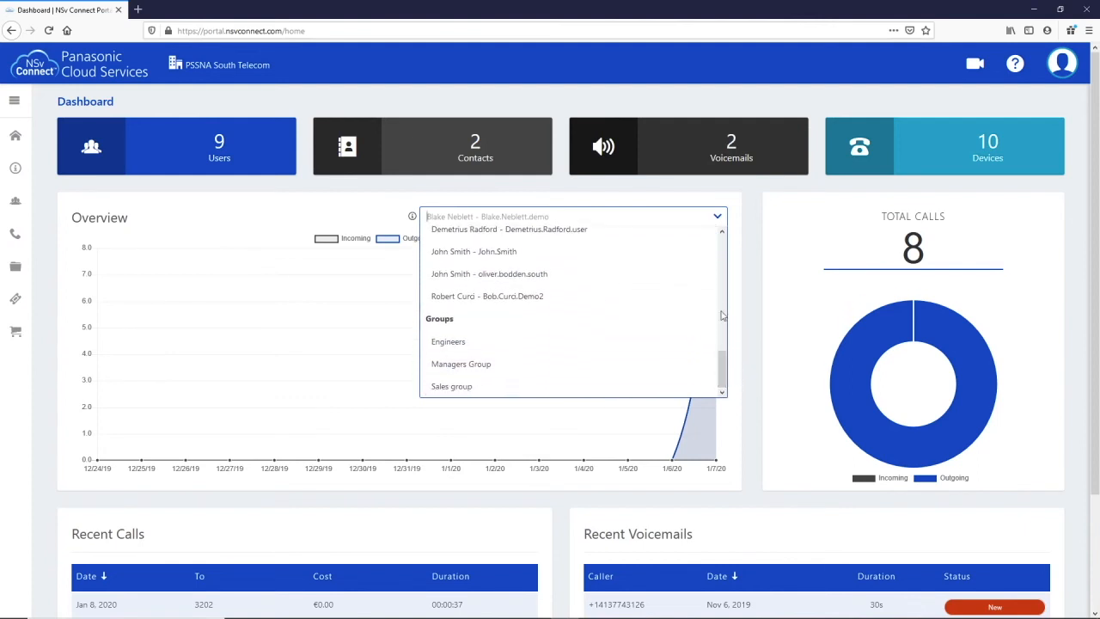
pyautogui.scroll(3)
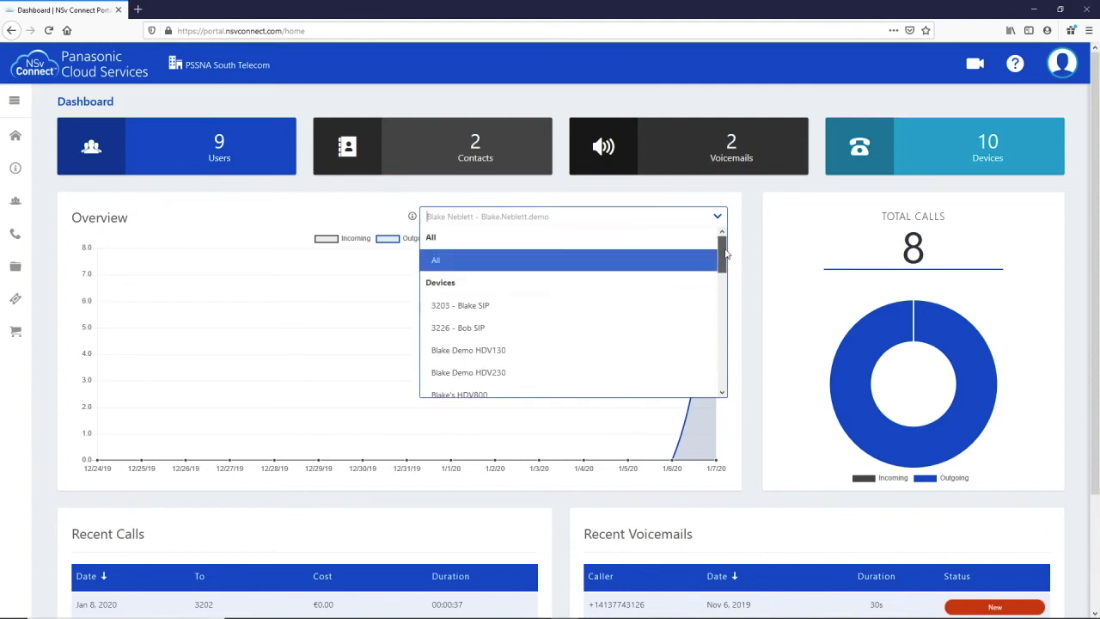
pyautogui.click(436, 260)
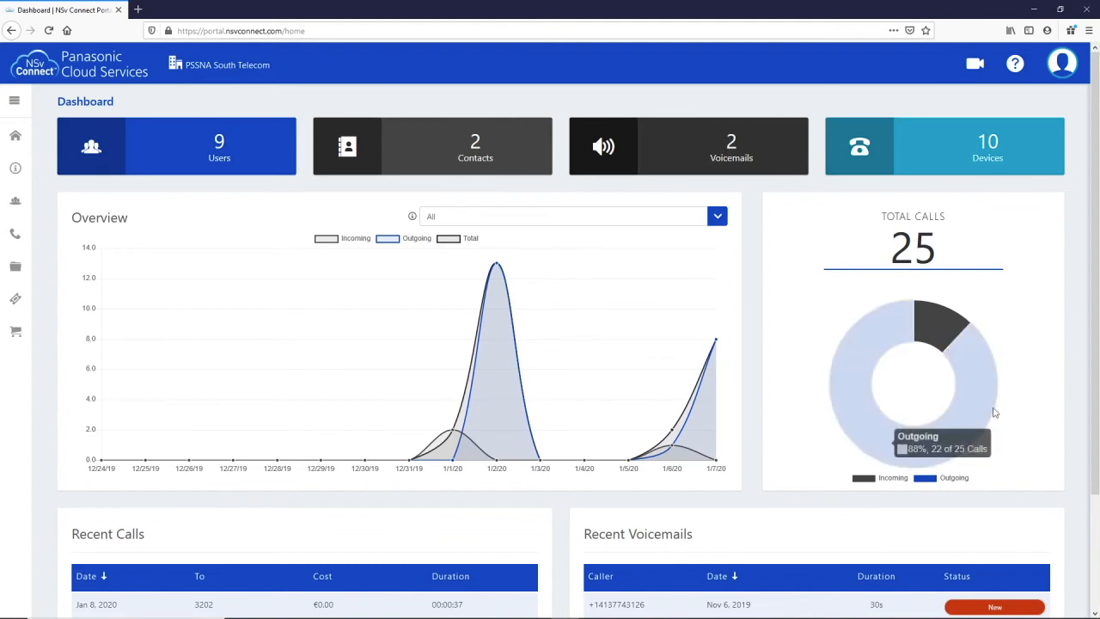
pyautogui.moveTo(747, 470)
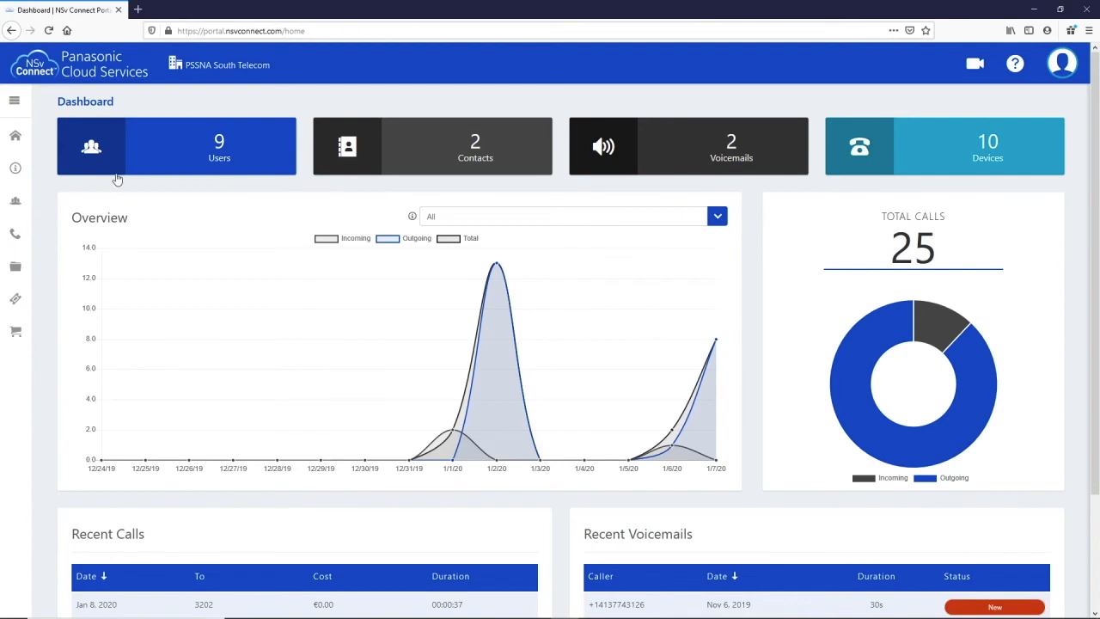
pyautogui.moveTo(15, 167)
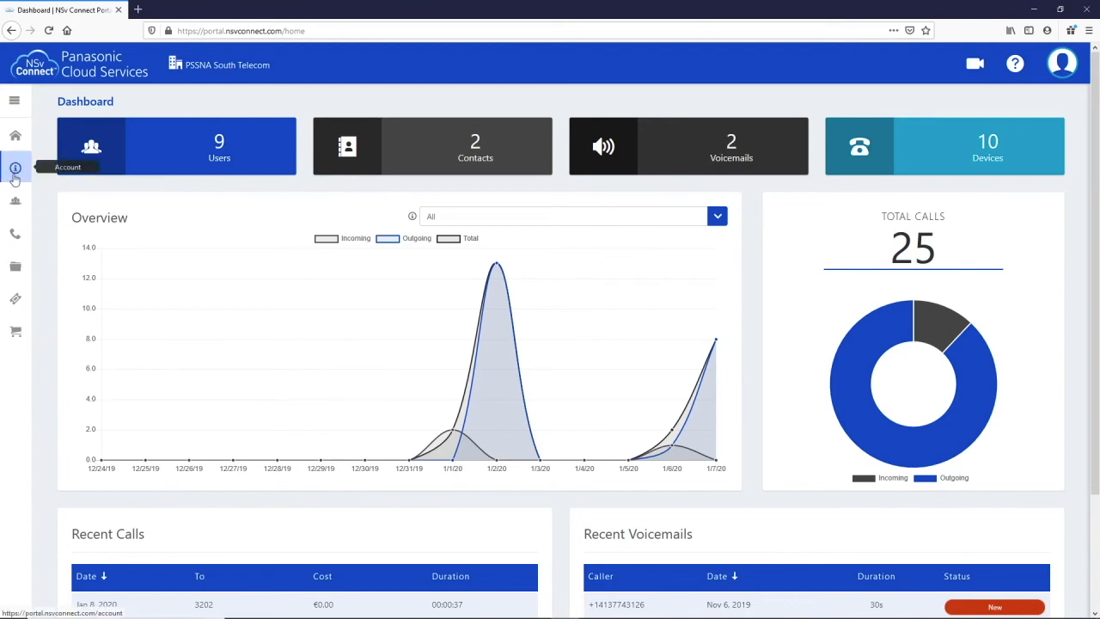
pyautogui.click(15, 168)
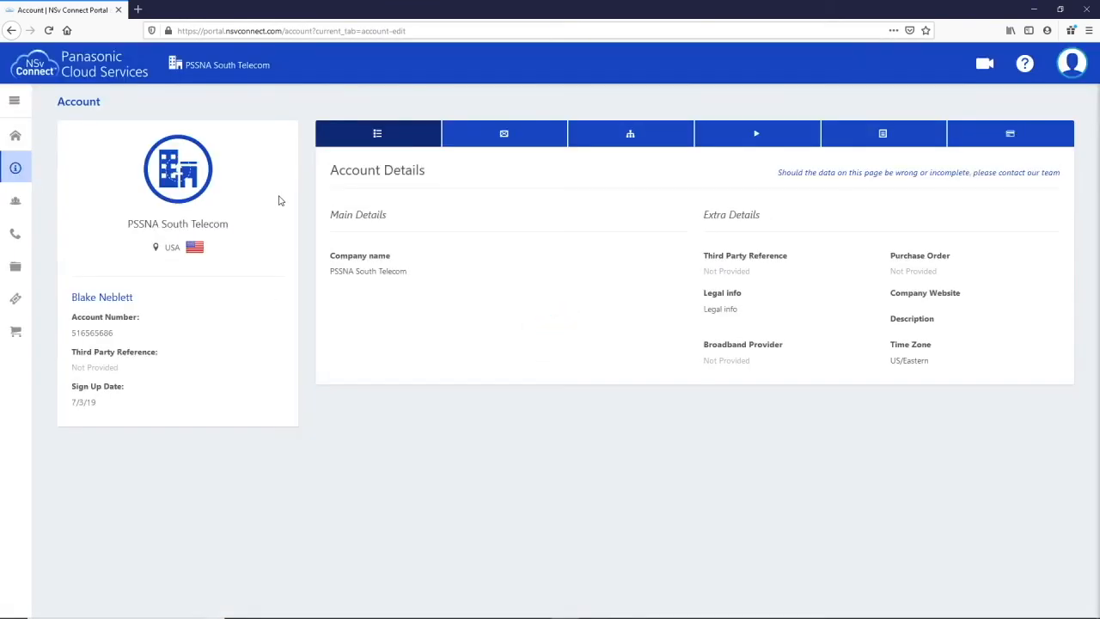
pyautogui.moveTo(313, 324)
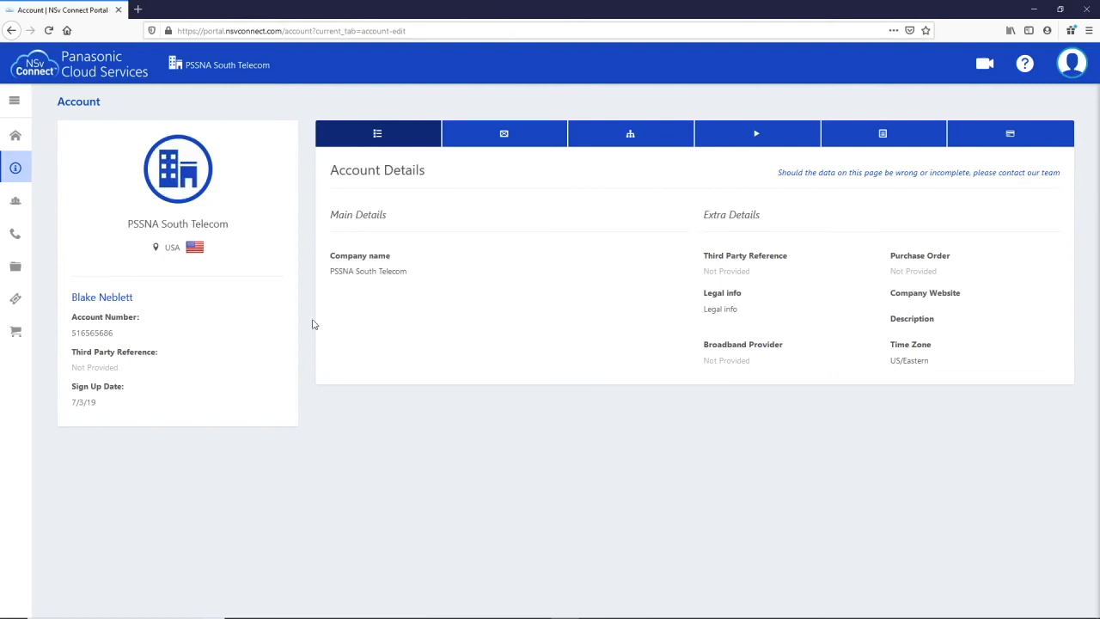
# Step: Show the account's Contact Details with phone number, email, address and locations
pyautogui.click(505, 133)
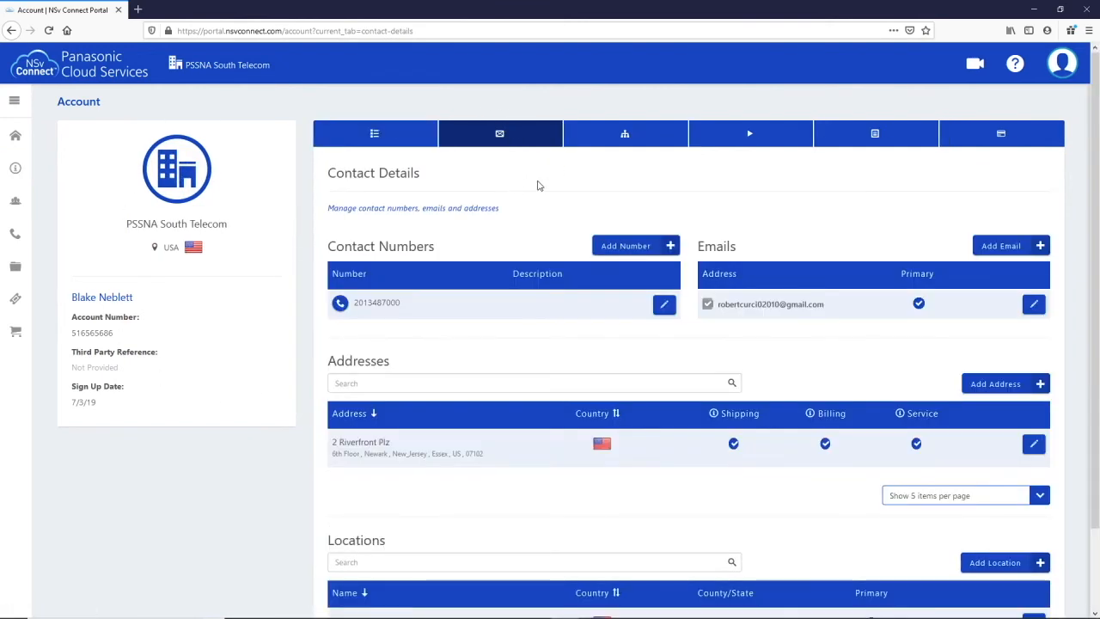
pyautogui.moveTo(692, 335)
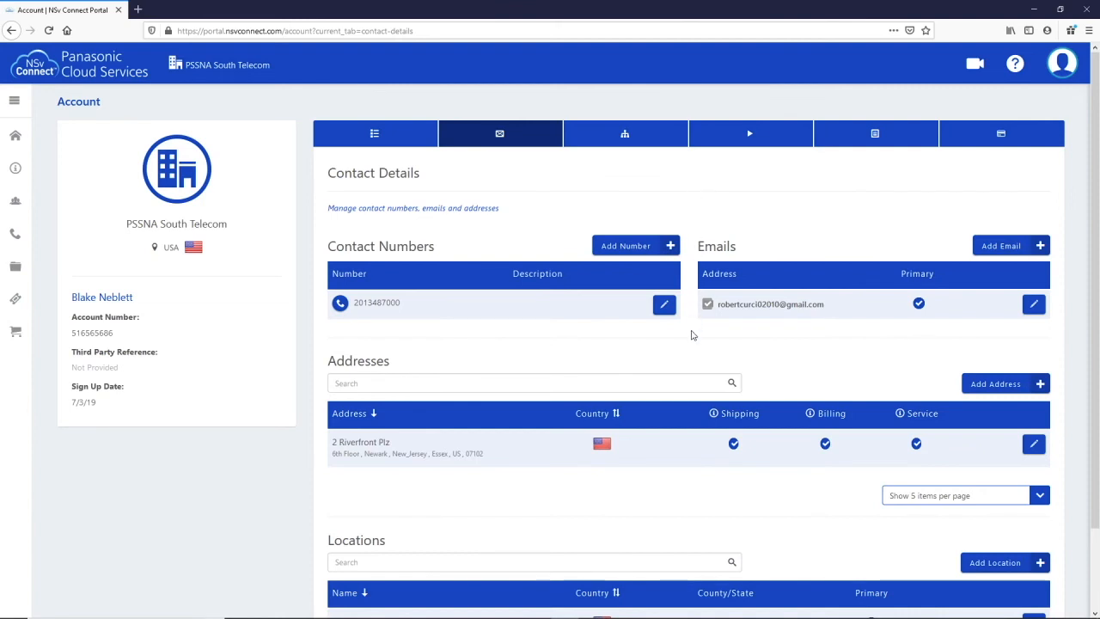
pyautogui.moveTo(340, 303)
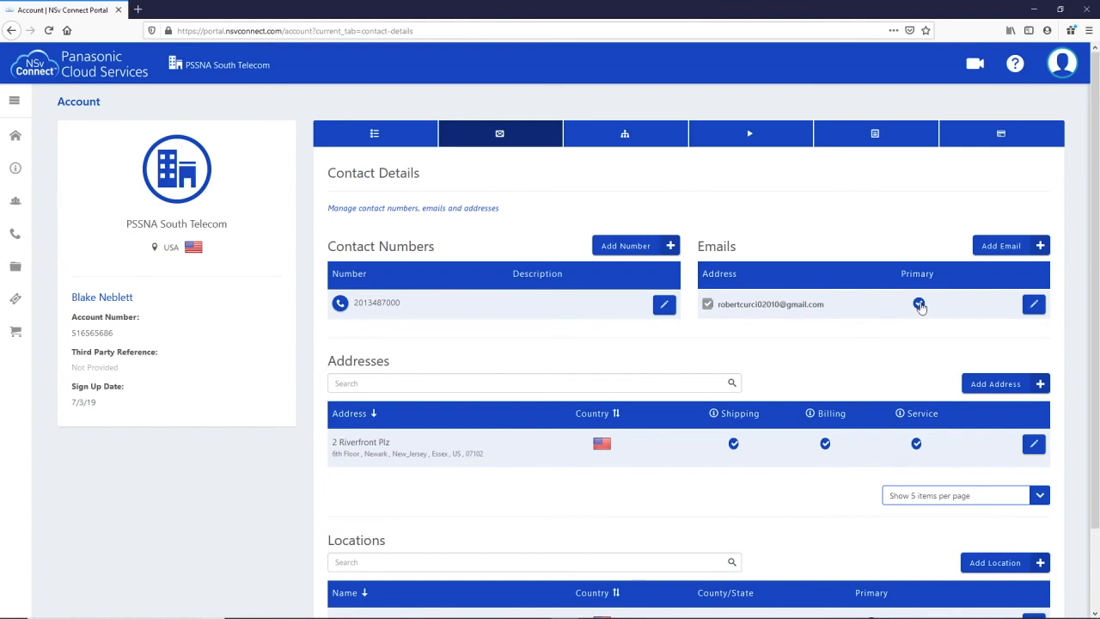
# Step: Show the Federations tab, listing one federation with one member company
pyautogui.click(625, 133)
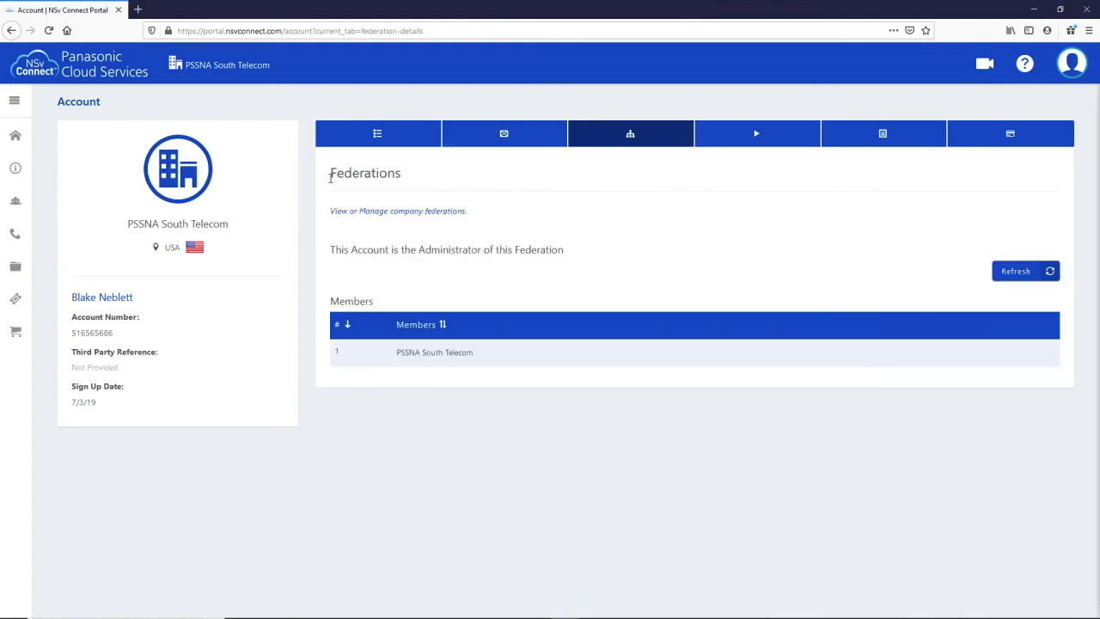
pyautogui.moveTo(742, 225)
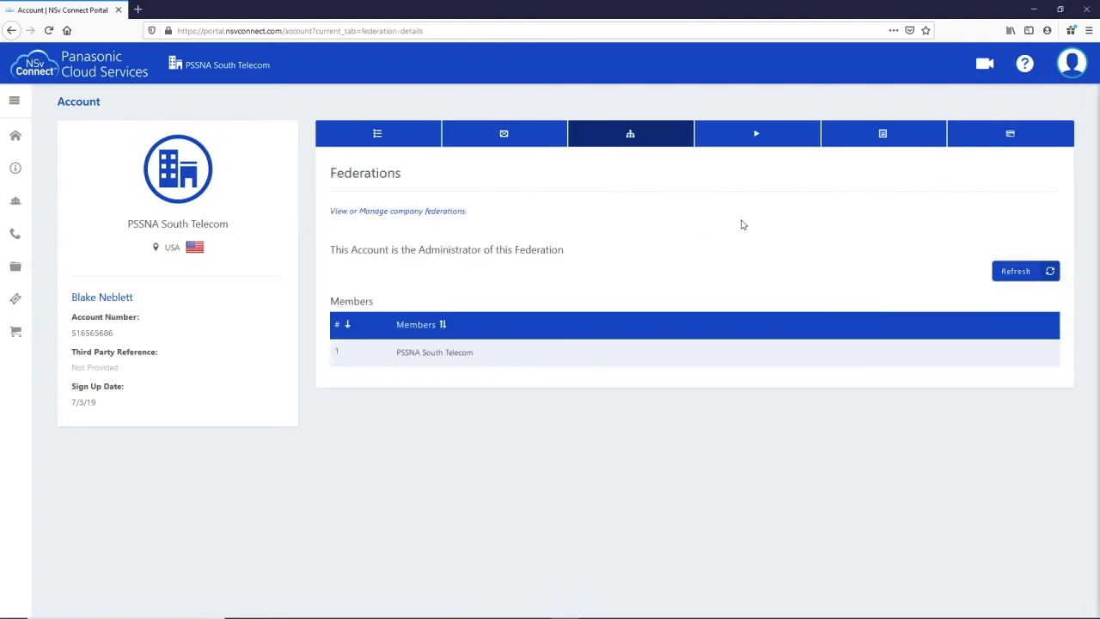
pyautogui.moveTo(1043, 296)
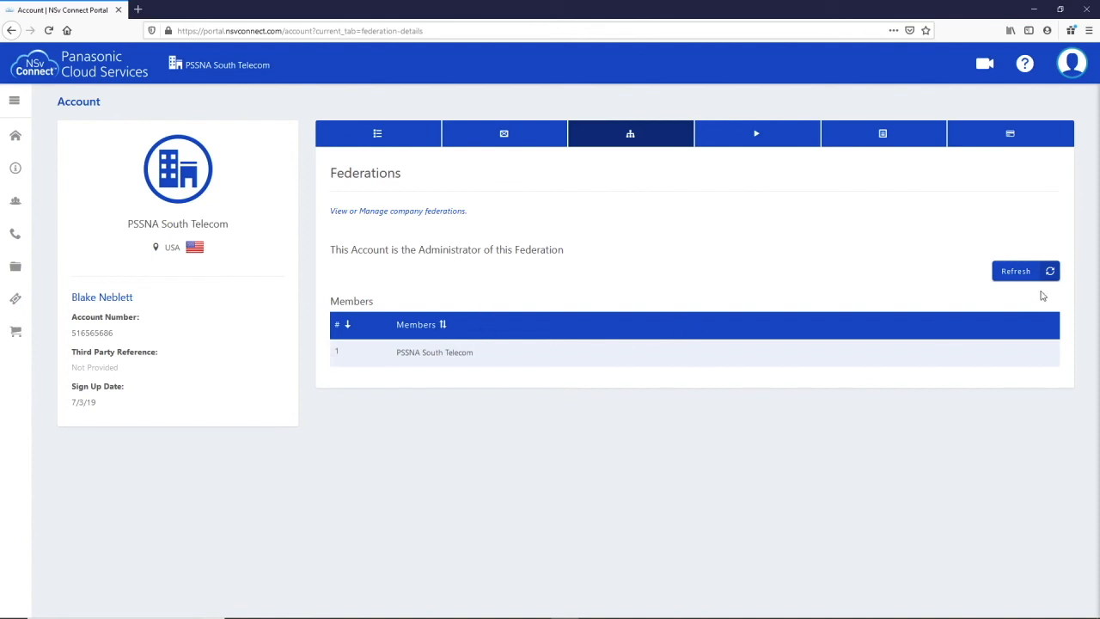
pyautogui.moveTo(728, 166)
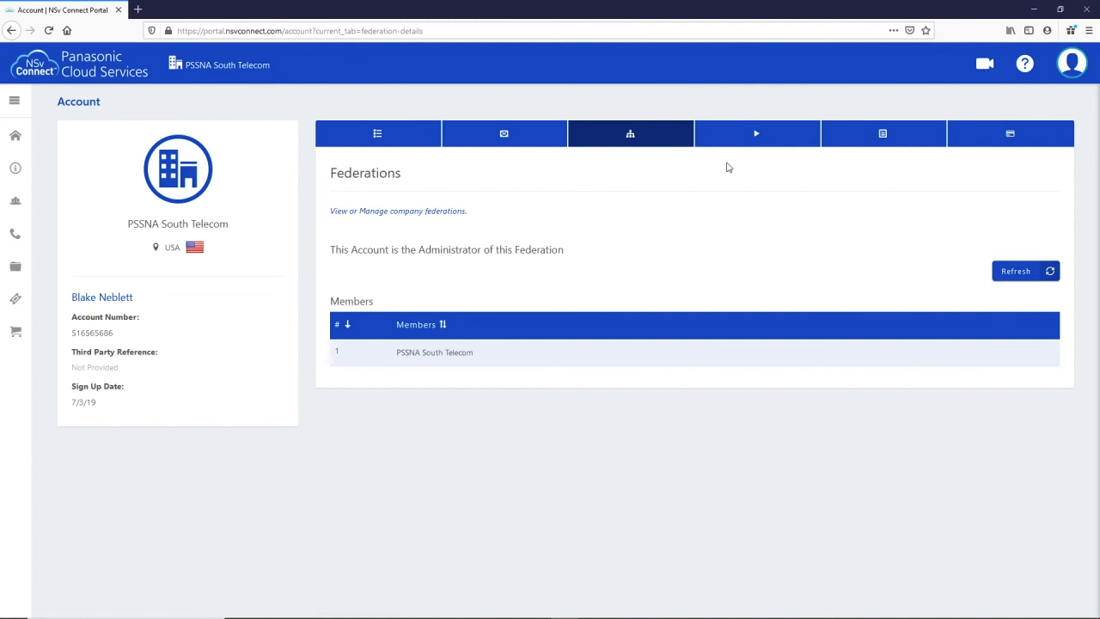
# Step: View the Custom Music On Hold settings, then the Payment Methods page
pyautogui.click(757, 133)
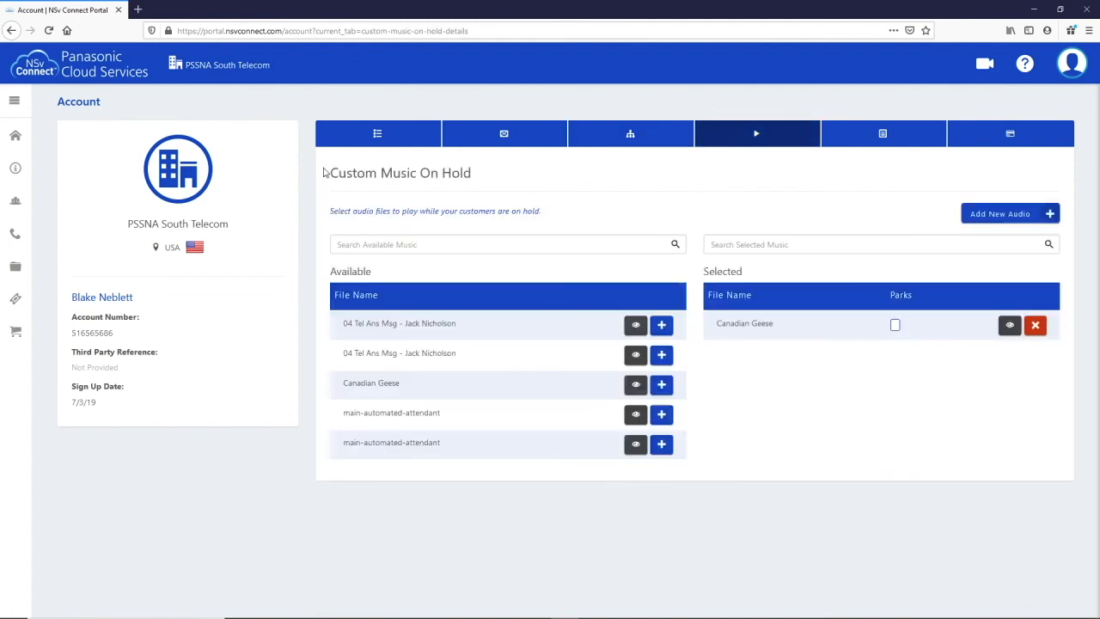
pyautogui.moveTo(481, 173)
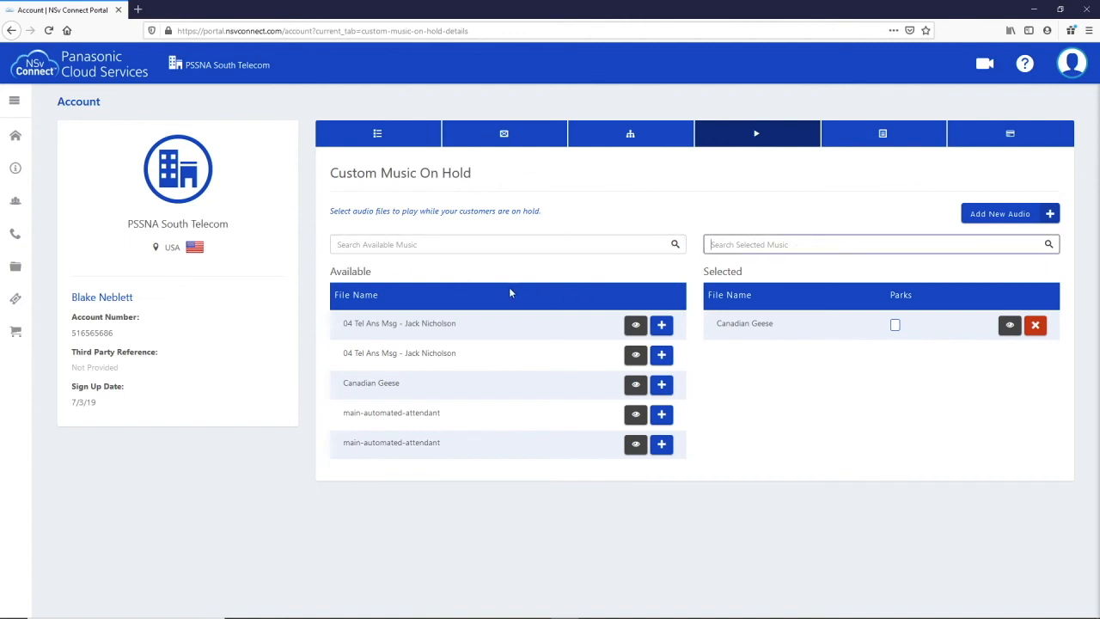
pyautogui.moveTo(481, 472)
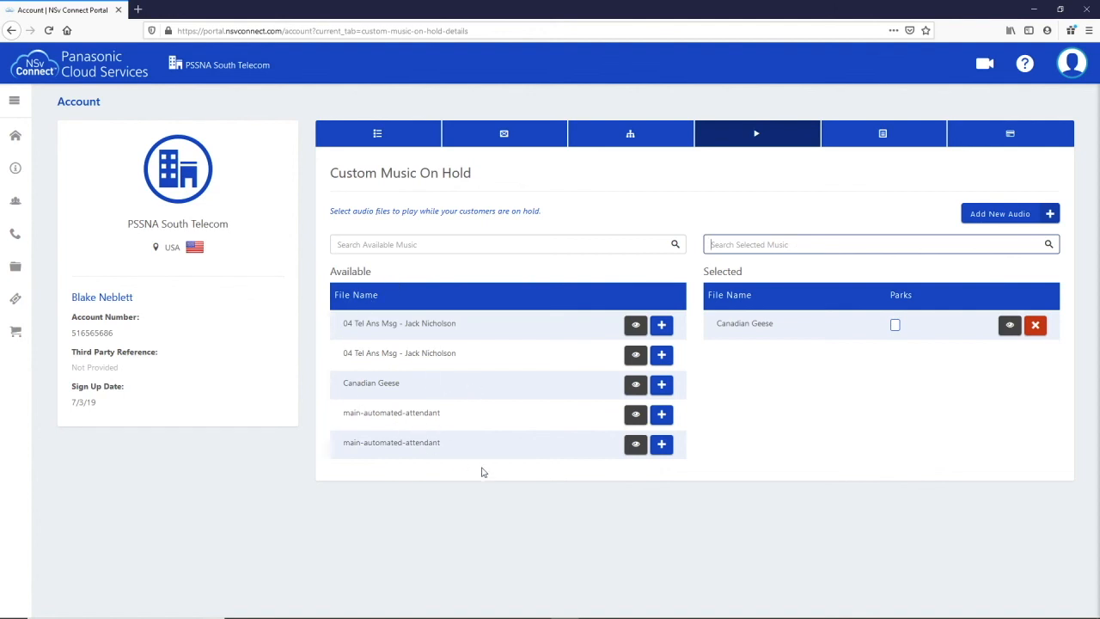
pyautogui.moveTo(816, 428)
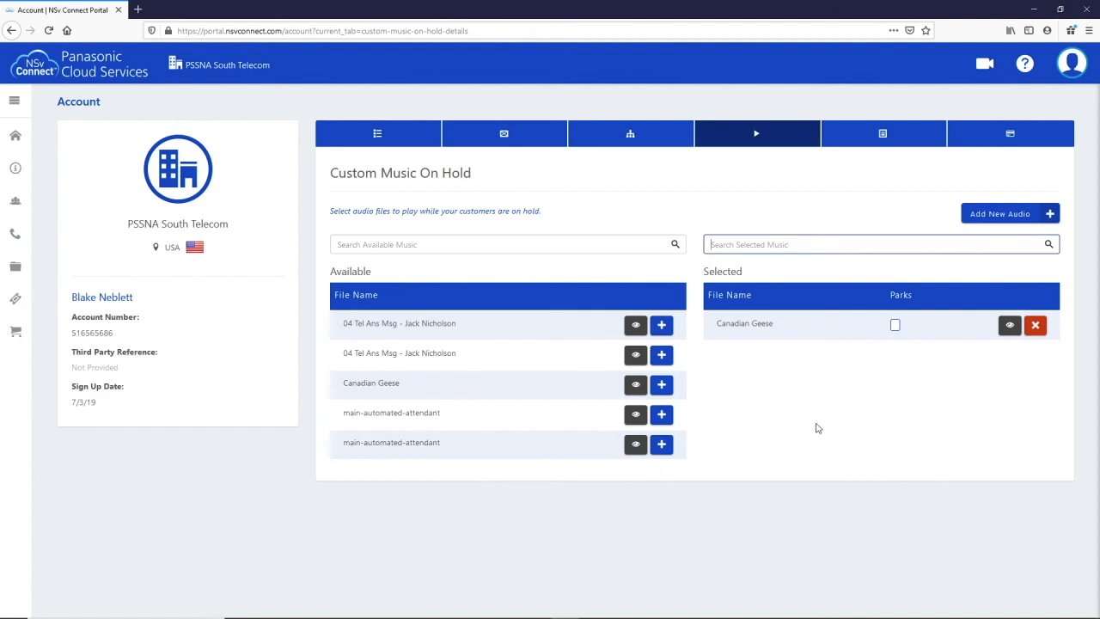
pyautogui.moveTo(696, 361)
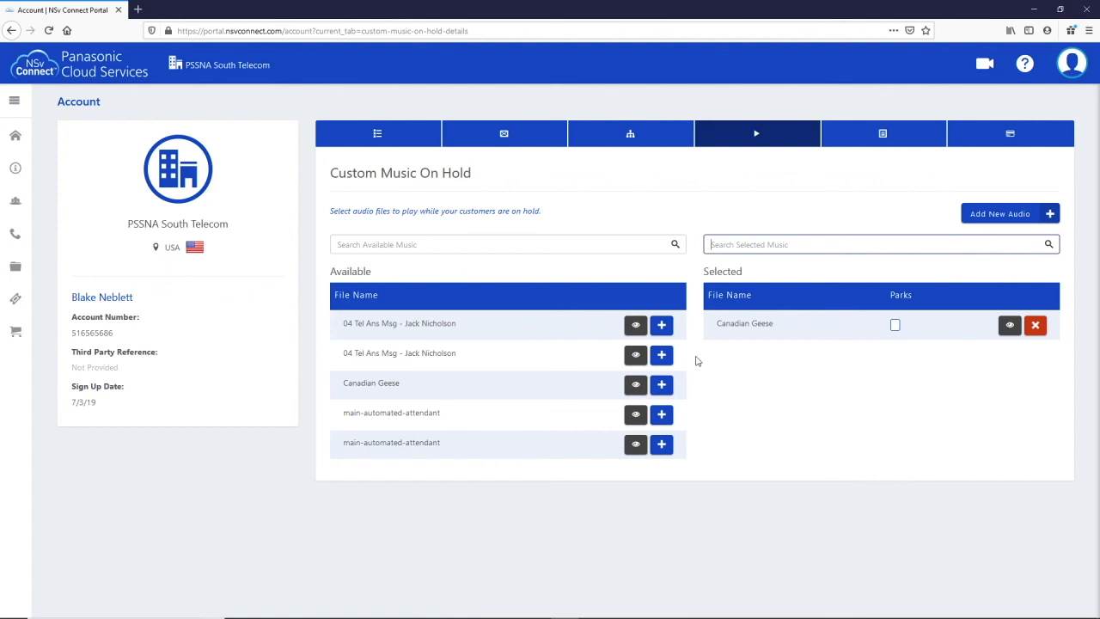
pyautogui.moveTo(848, 215)
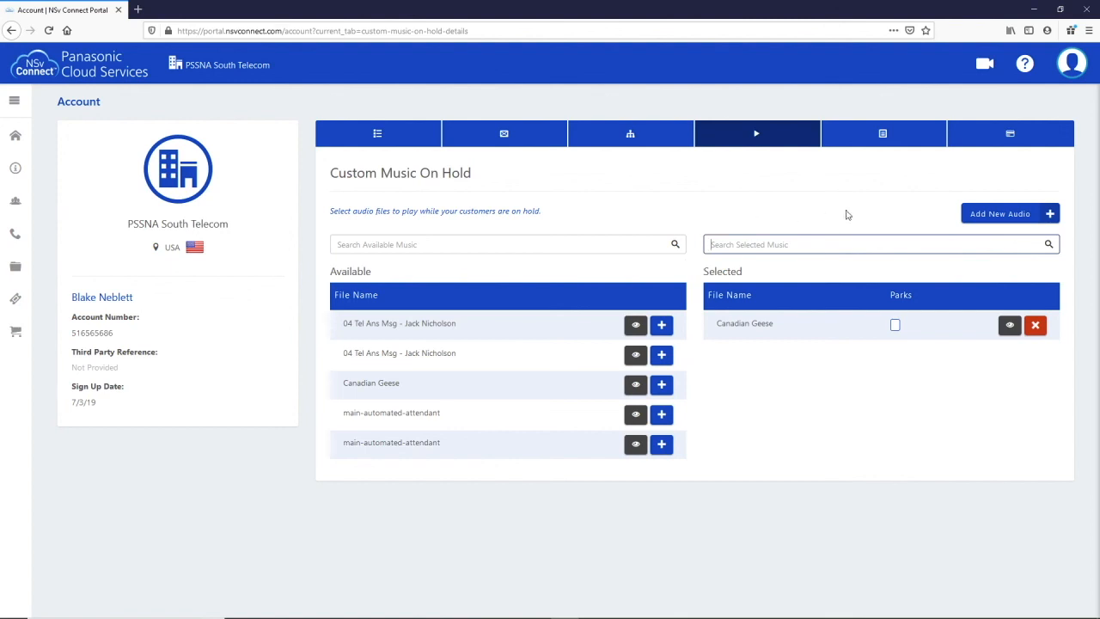
pyautogui.moveTo(1010, 213)
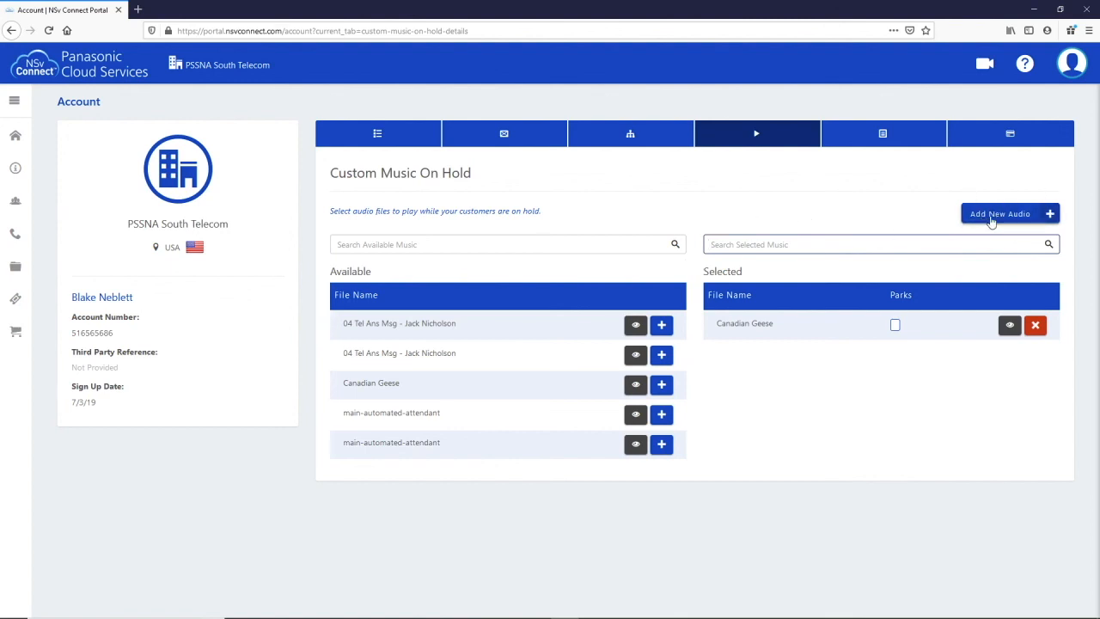
pyautogui.click(882, 133)
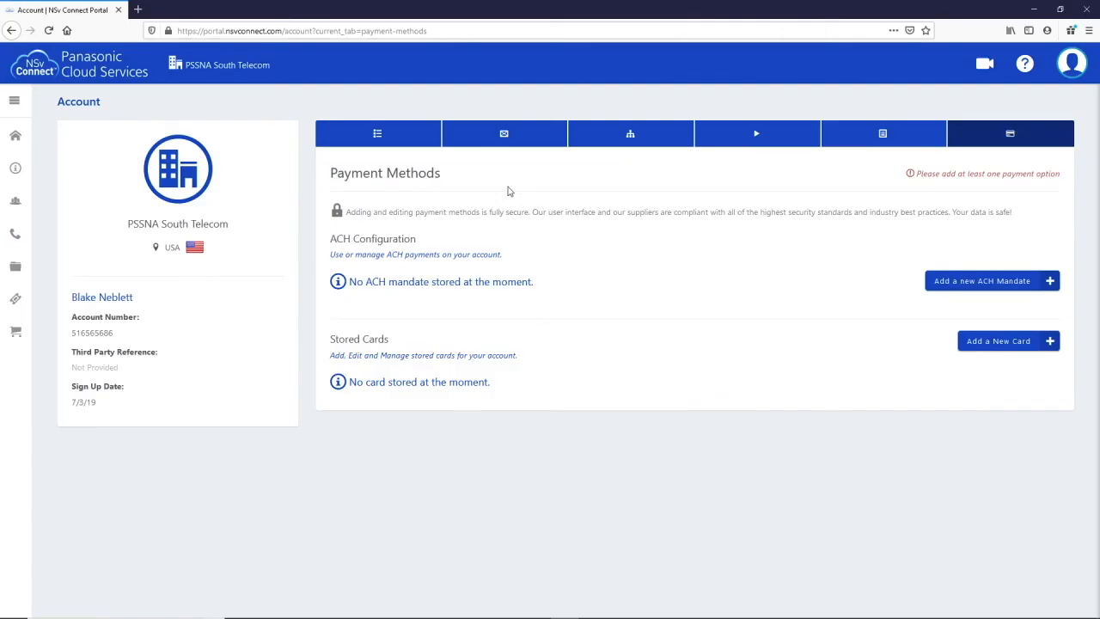
pyautogui.moveTo(1074, 312)
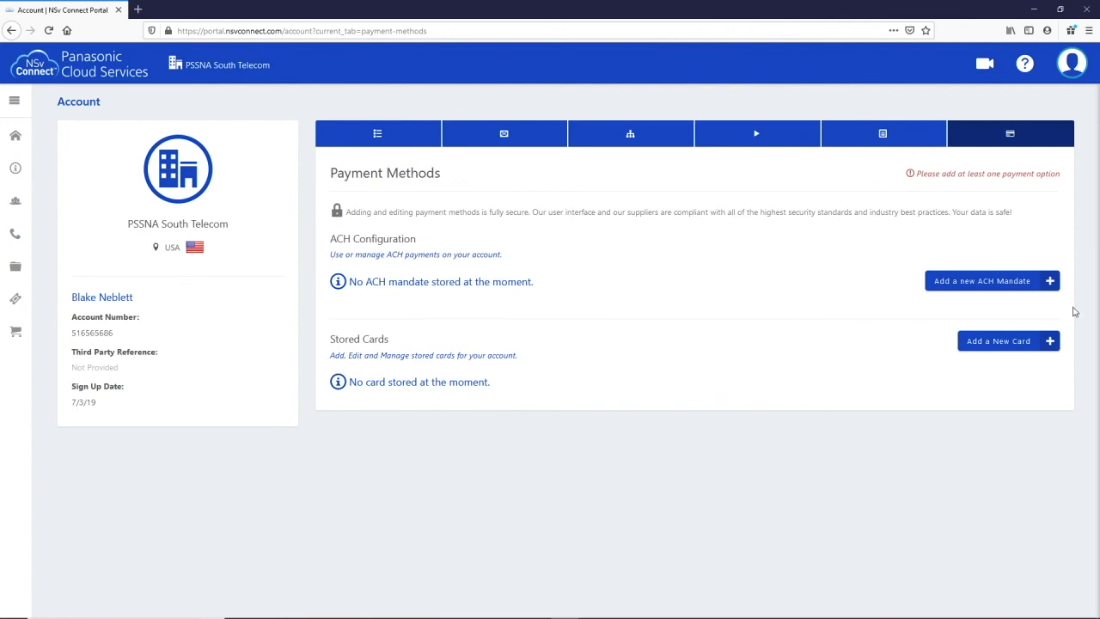
pyautogui.moveTo(694, 407)
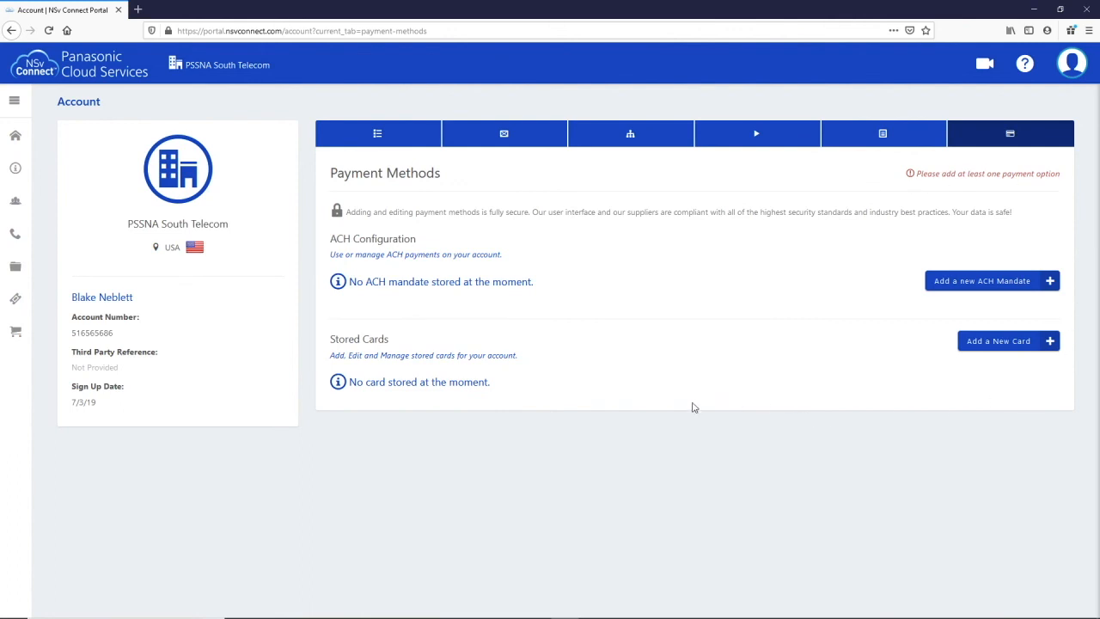